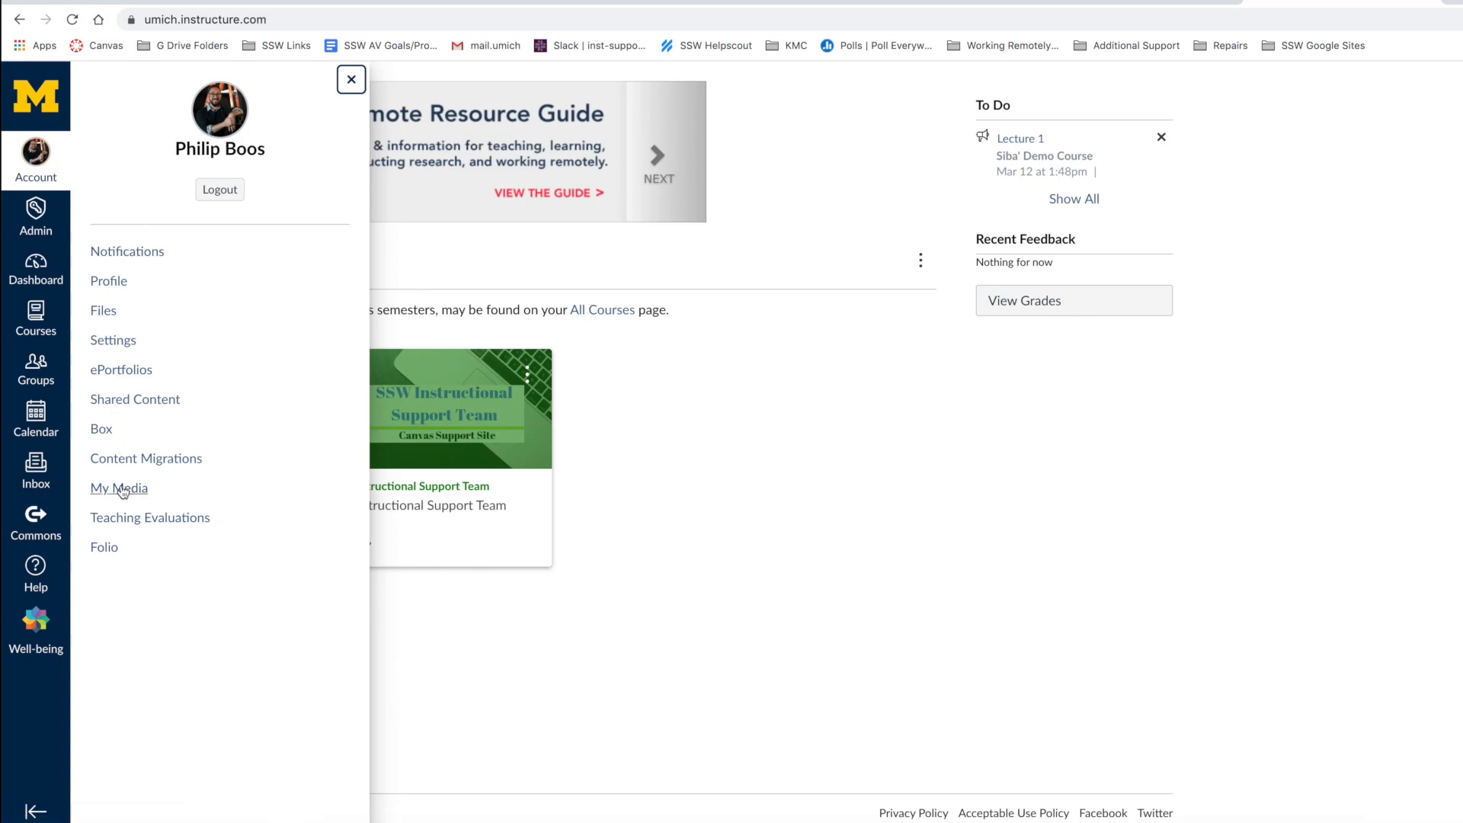
# Open the My Media library from the Canvas Account menu.
pyautogui.click(119, 487)
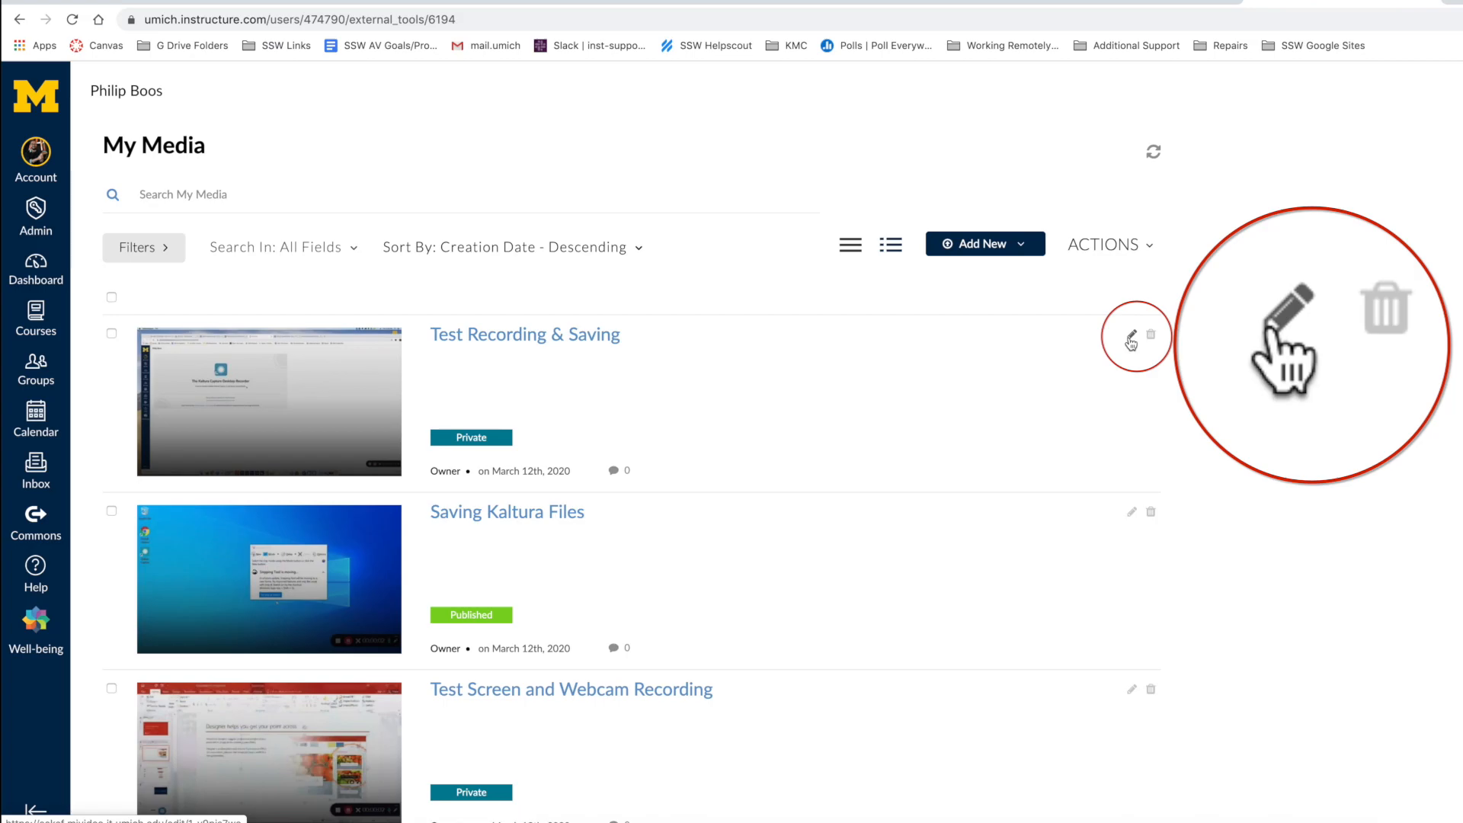
# Rename 'Test Recording & Saving' to 'Recording and Saving', describe it 'Here is my video!', and save.
pyautogui.click(1130, 336)
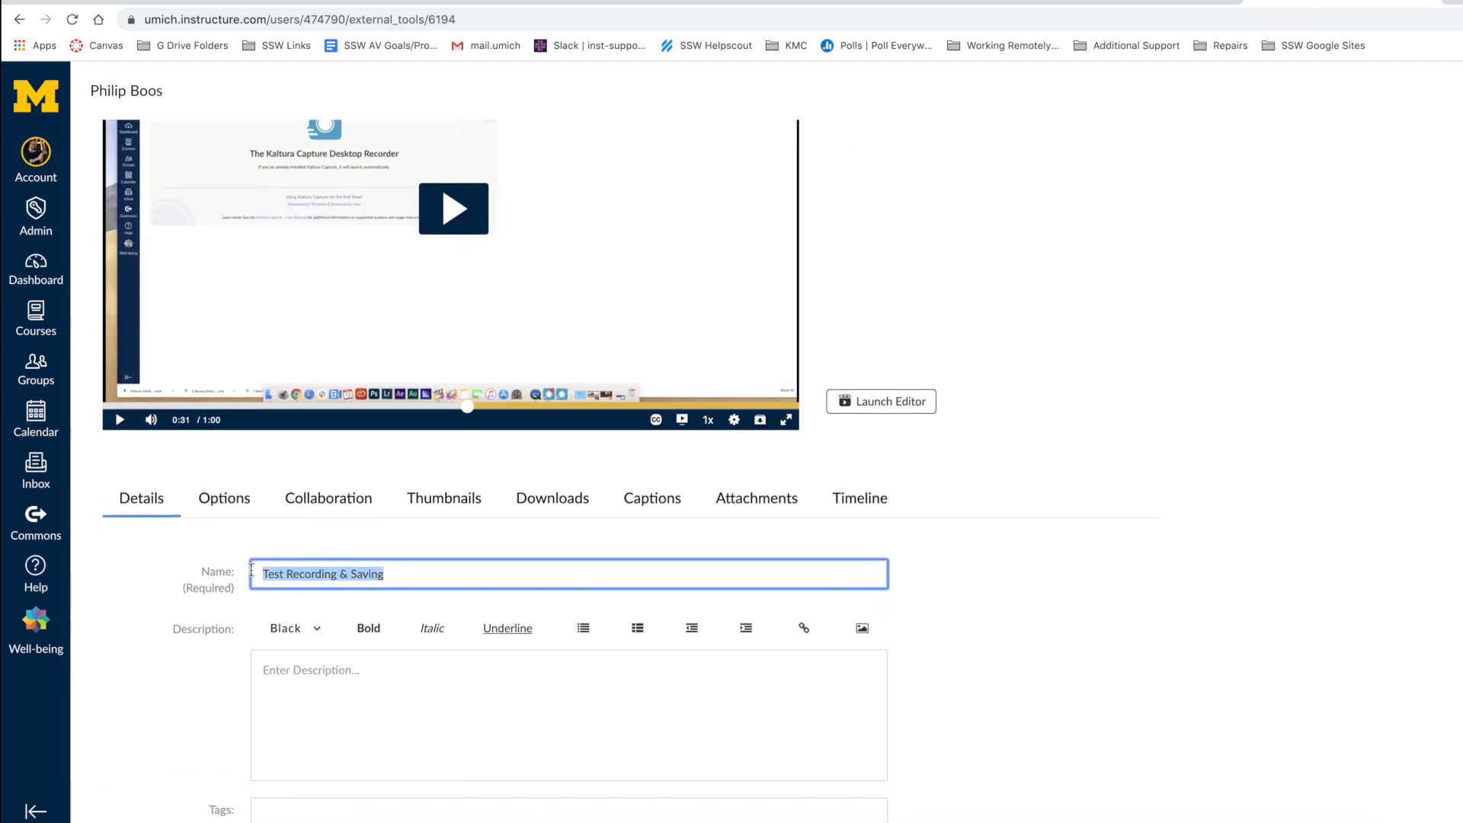
pyautogui.write('Recording and Saving')
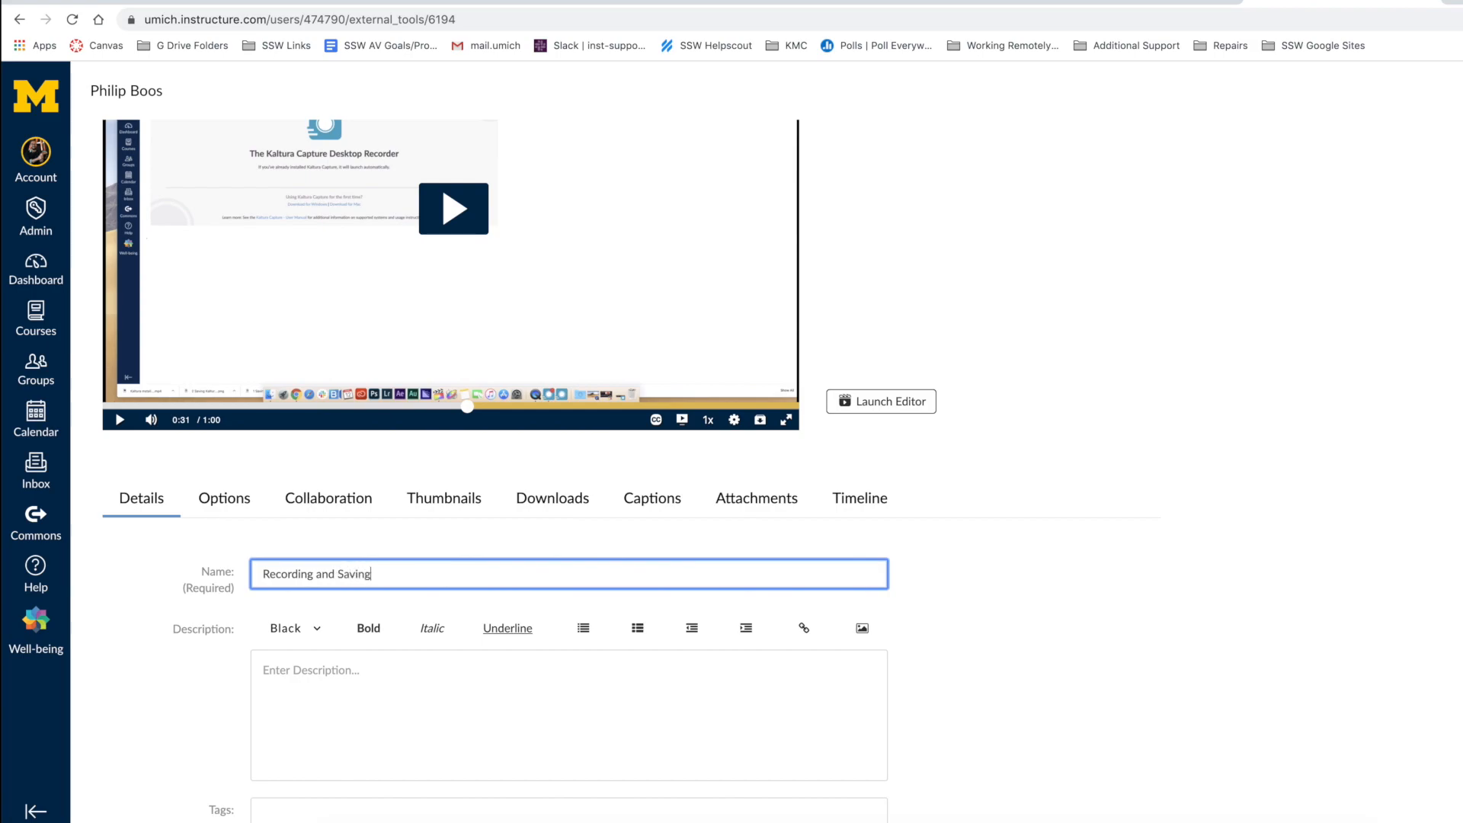
pyautogui.write('Here is')
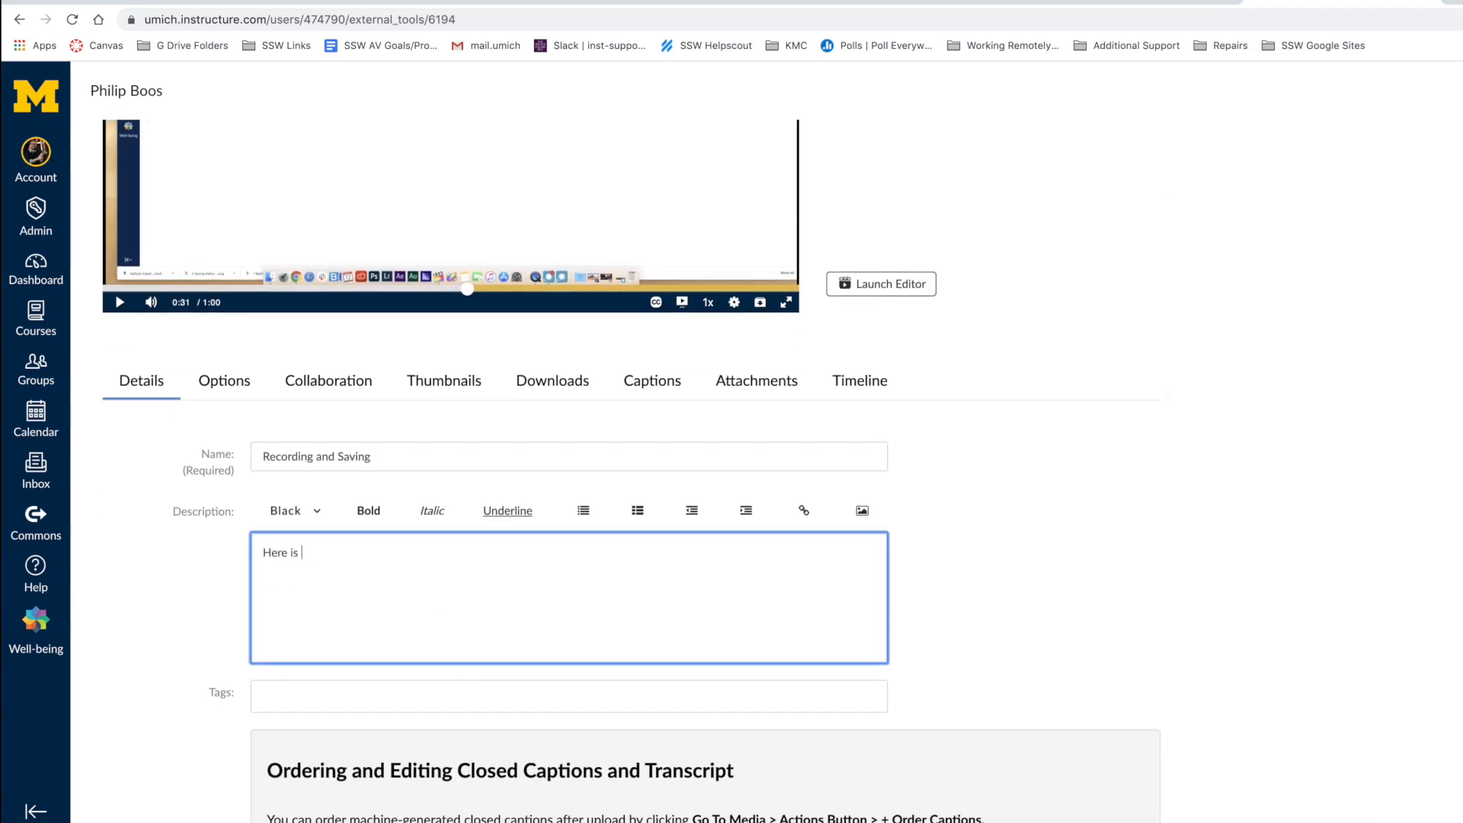
pyautogui.write('my video!')
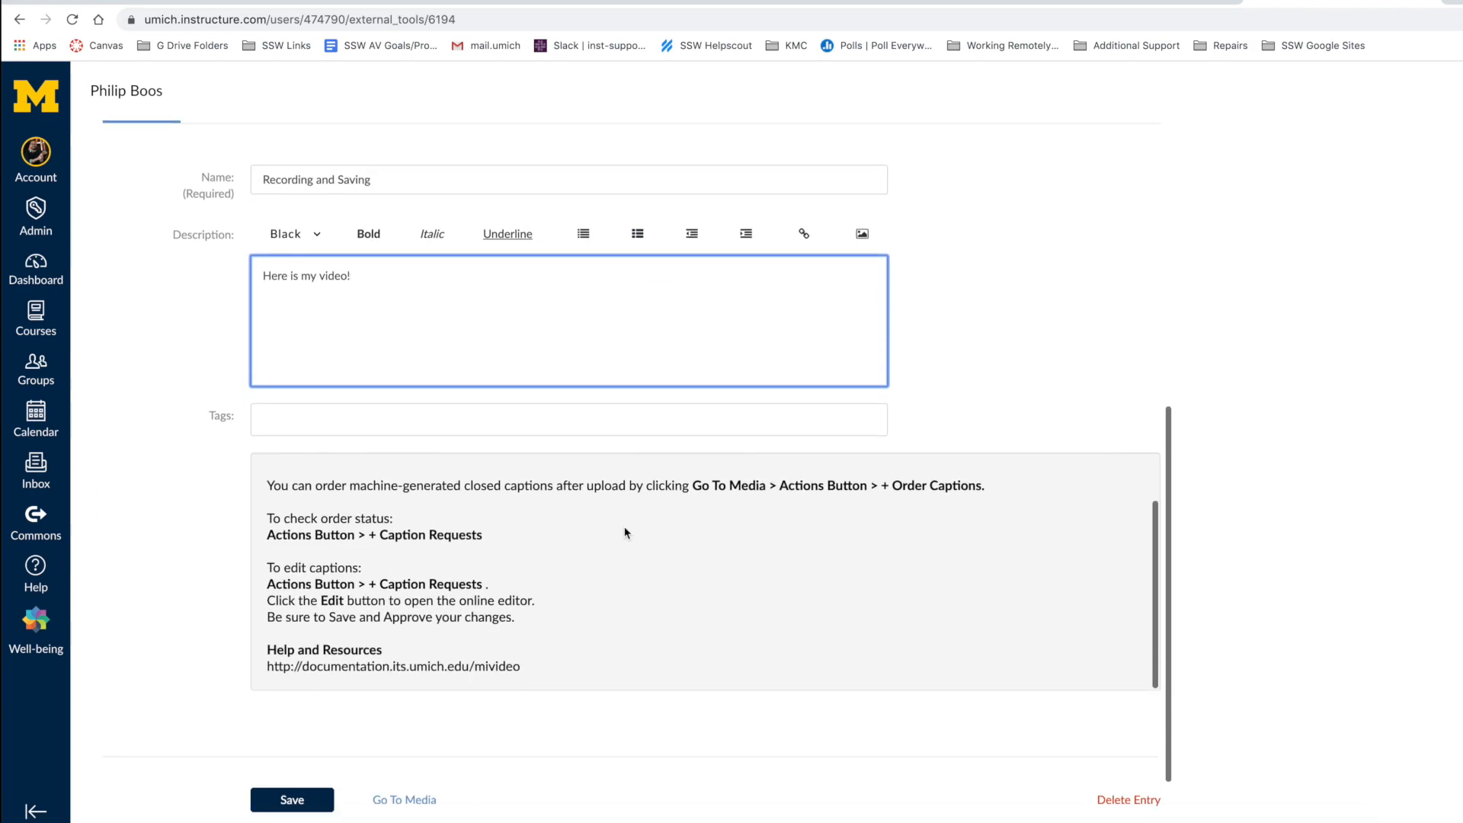
pyautogui.click(404, 799)
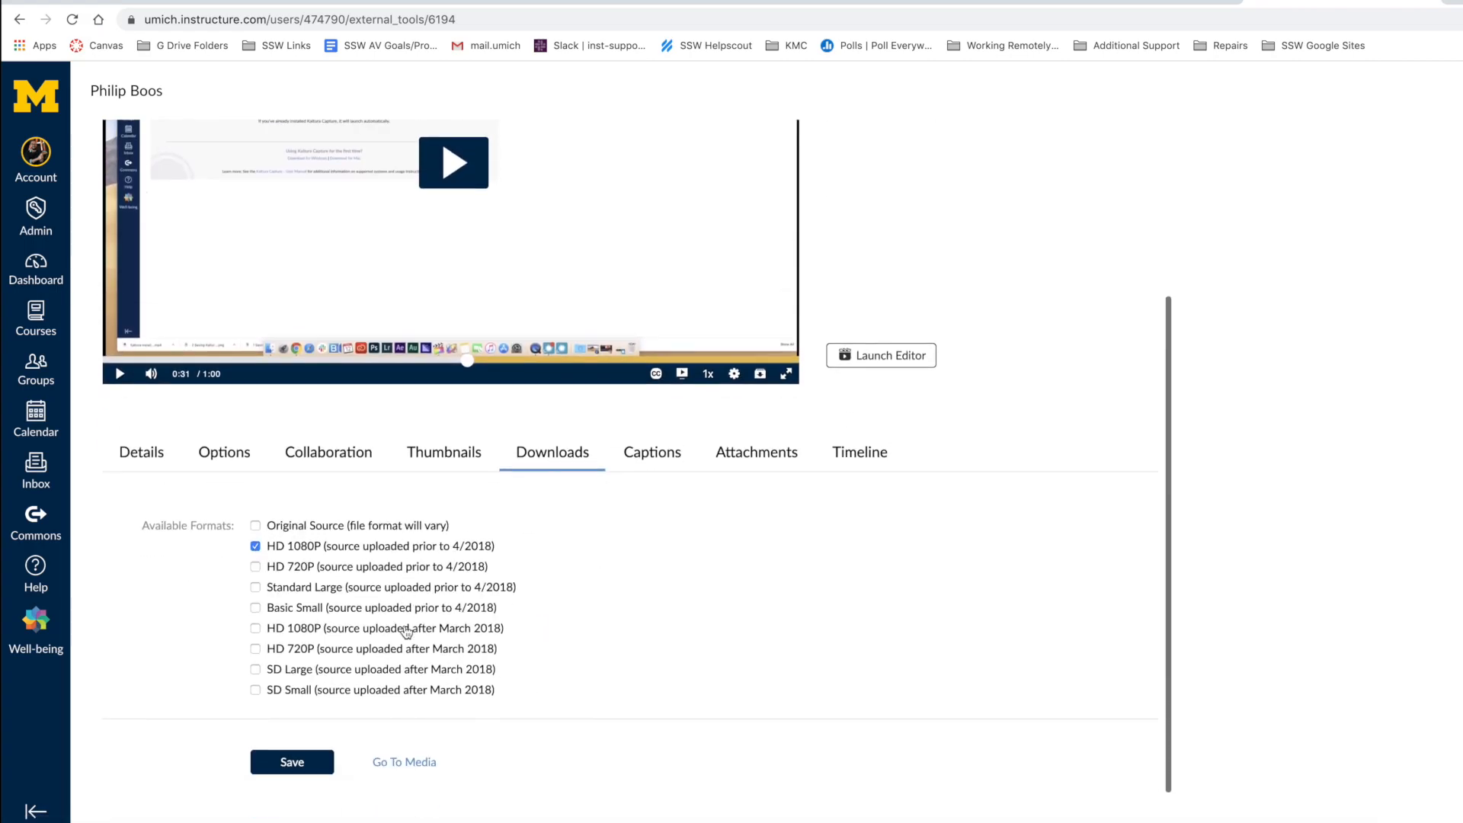
pyautogui.click(291, 761)
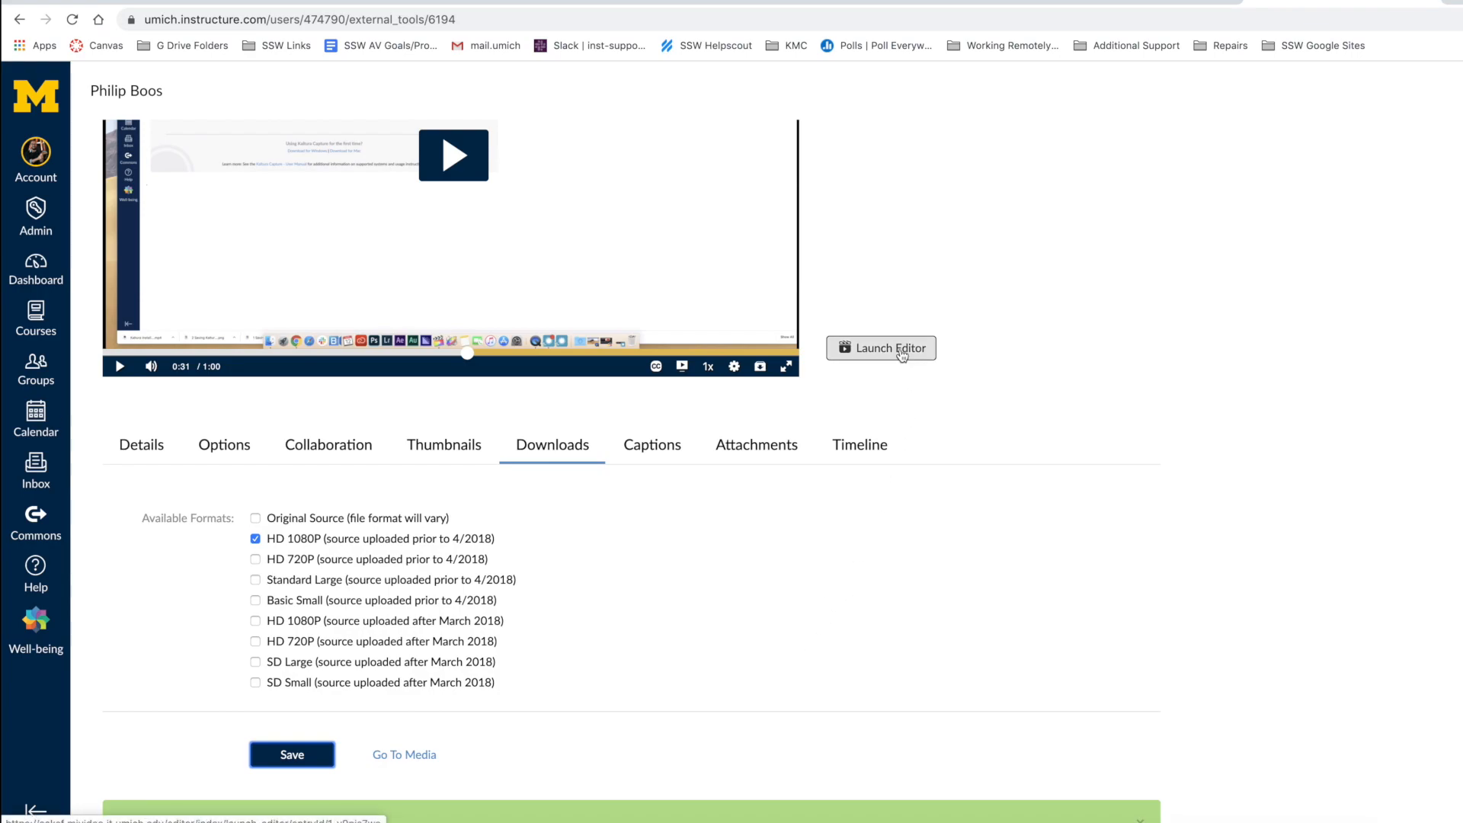
pyautogui.click(291, 754)
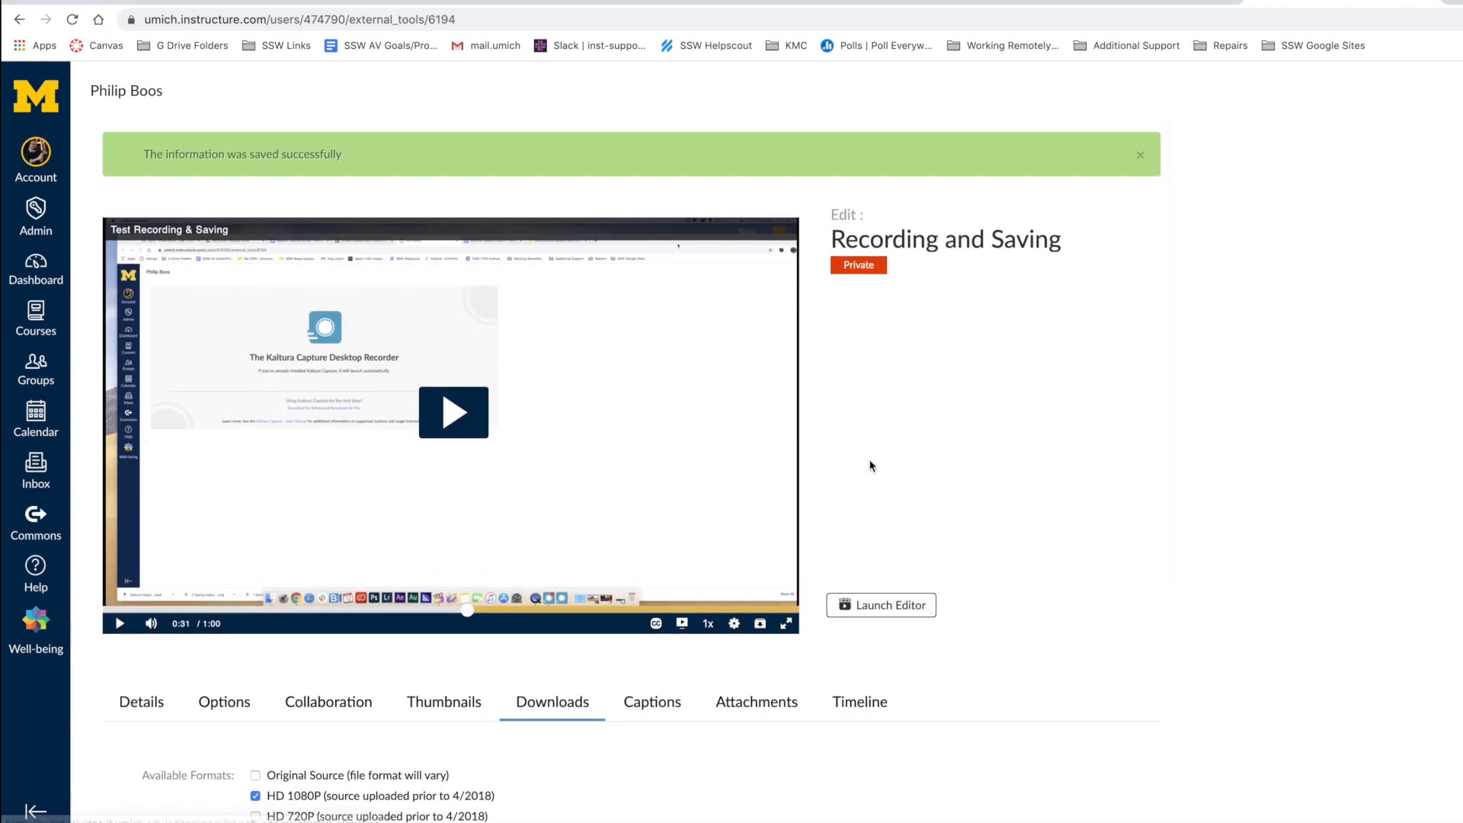
# Load 'Recording and Saving' in the Kaltura Video Editor and play the preview to find a cut point.
pyautogui.click(881, 604)
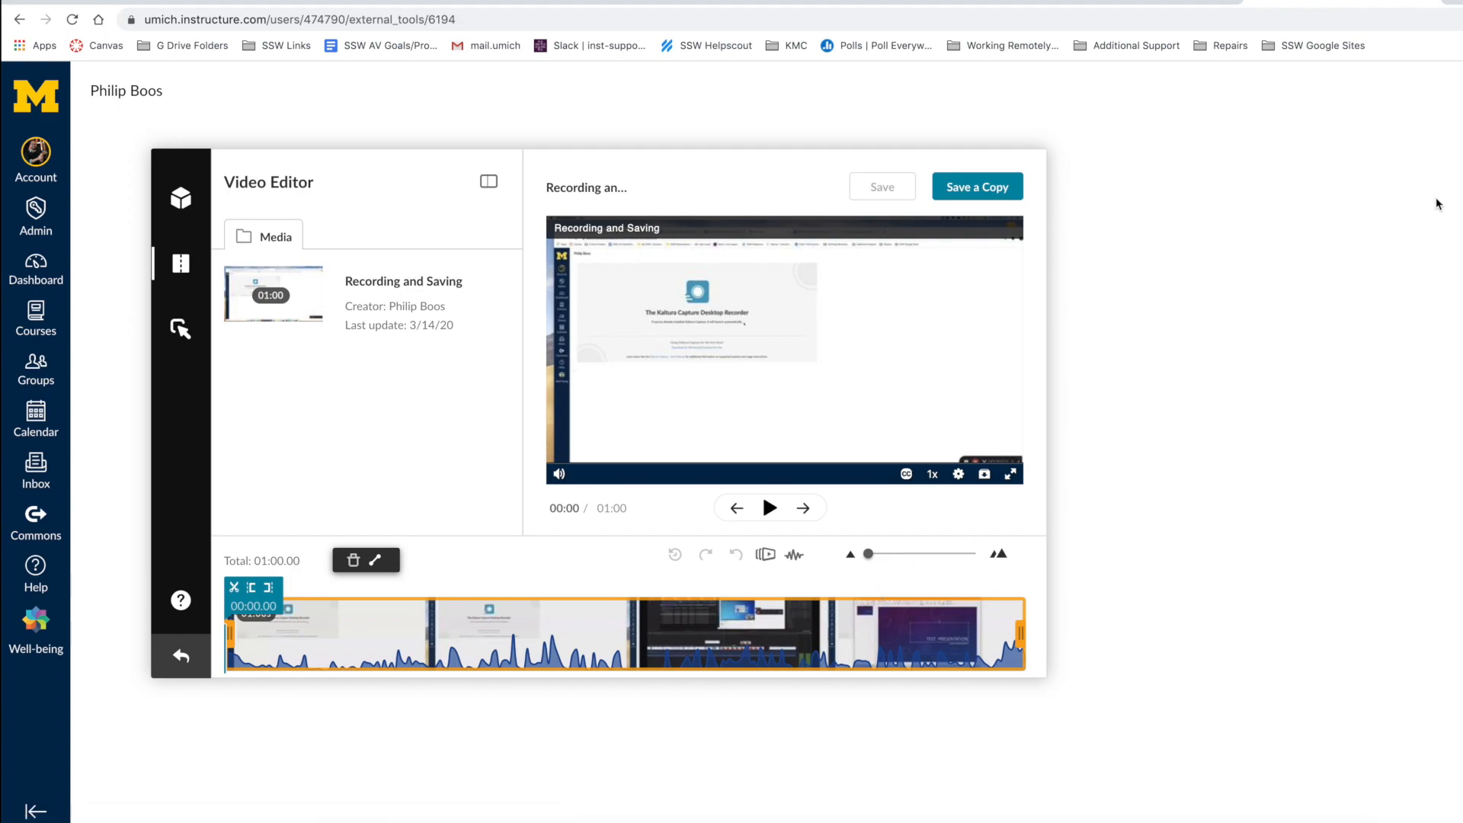
pyautogui.click(770, 508)
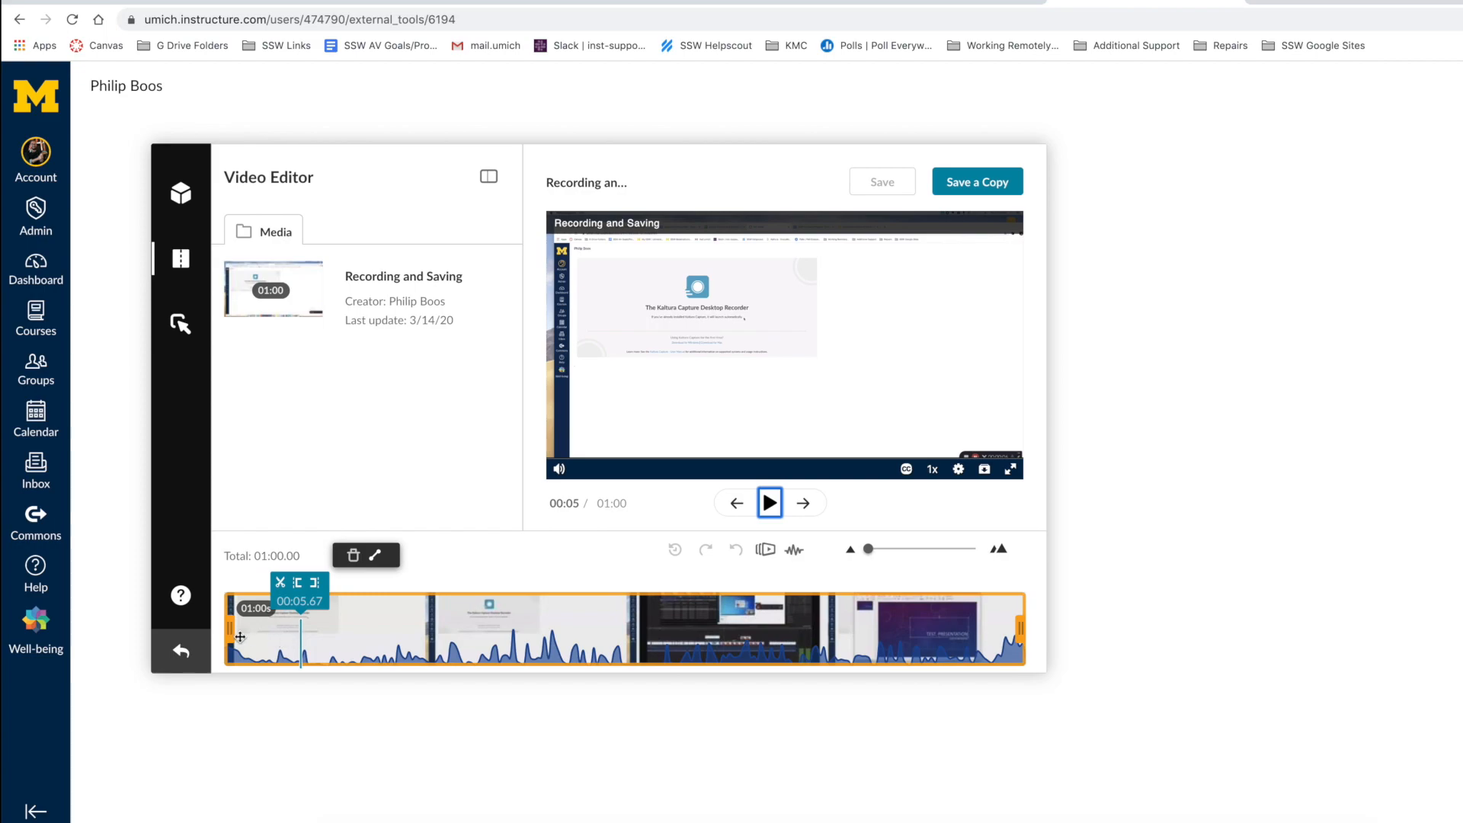
# Trim the start to about 00:05 and pull the end in, shortening the clip to about 45 seconds.
pyautogui.moveTo(232, 633); pyautogui.dragTo(259, 633)
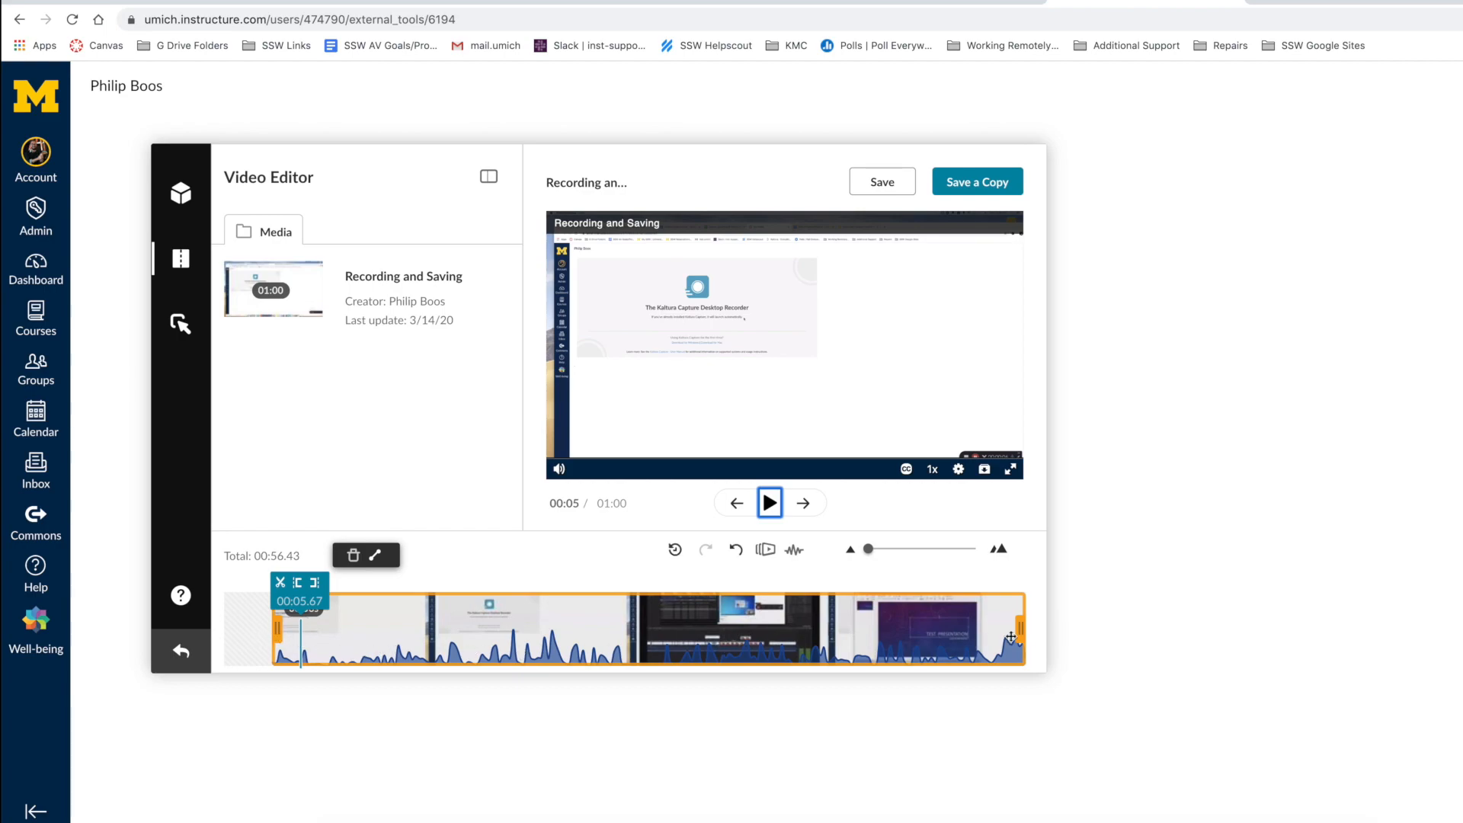
pyautogui.moveTo(1018, 631); pyautogui.dragTo(975, 630)
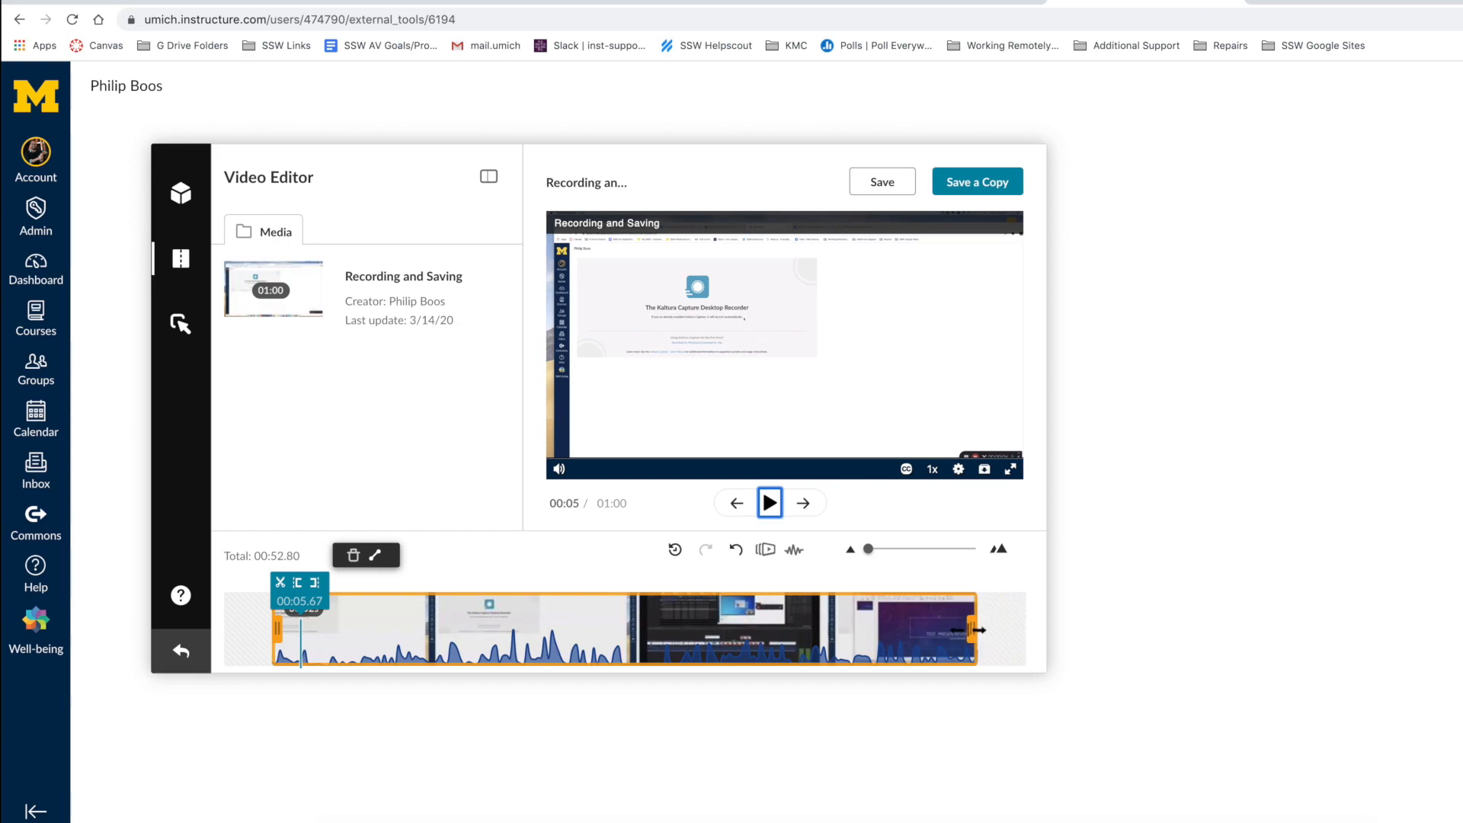
pyautogui.moveTo(980, 629); pyautogui.dragTo(877, 626)
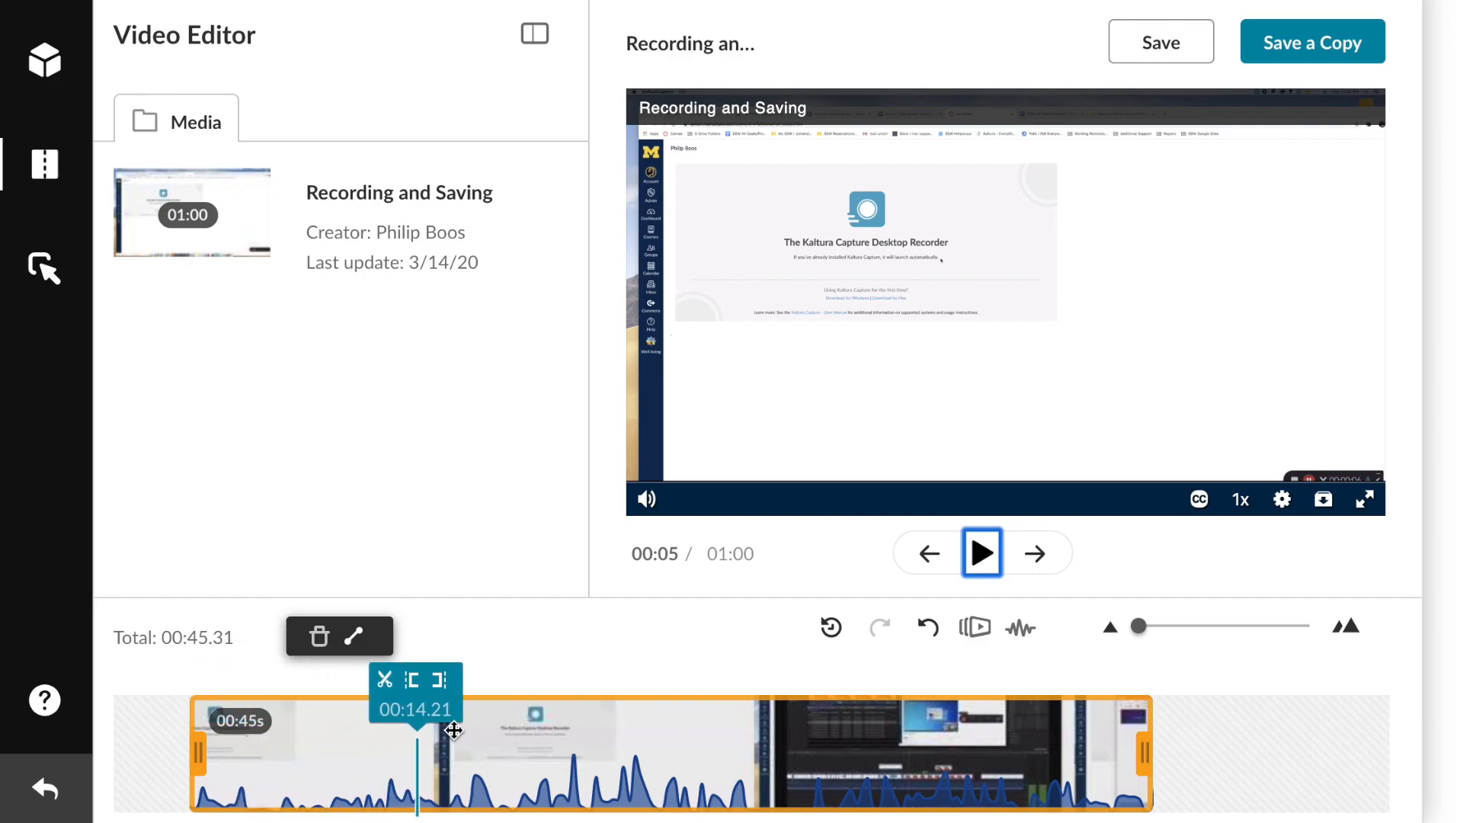
# Split near 00:31 and trim the second piece, then undo back to a 56-second clip.
pyautogui.moveTo(418, 733); pyautogui.dragTo(756, 737)
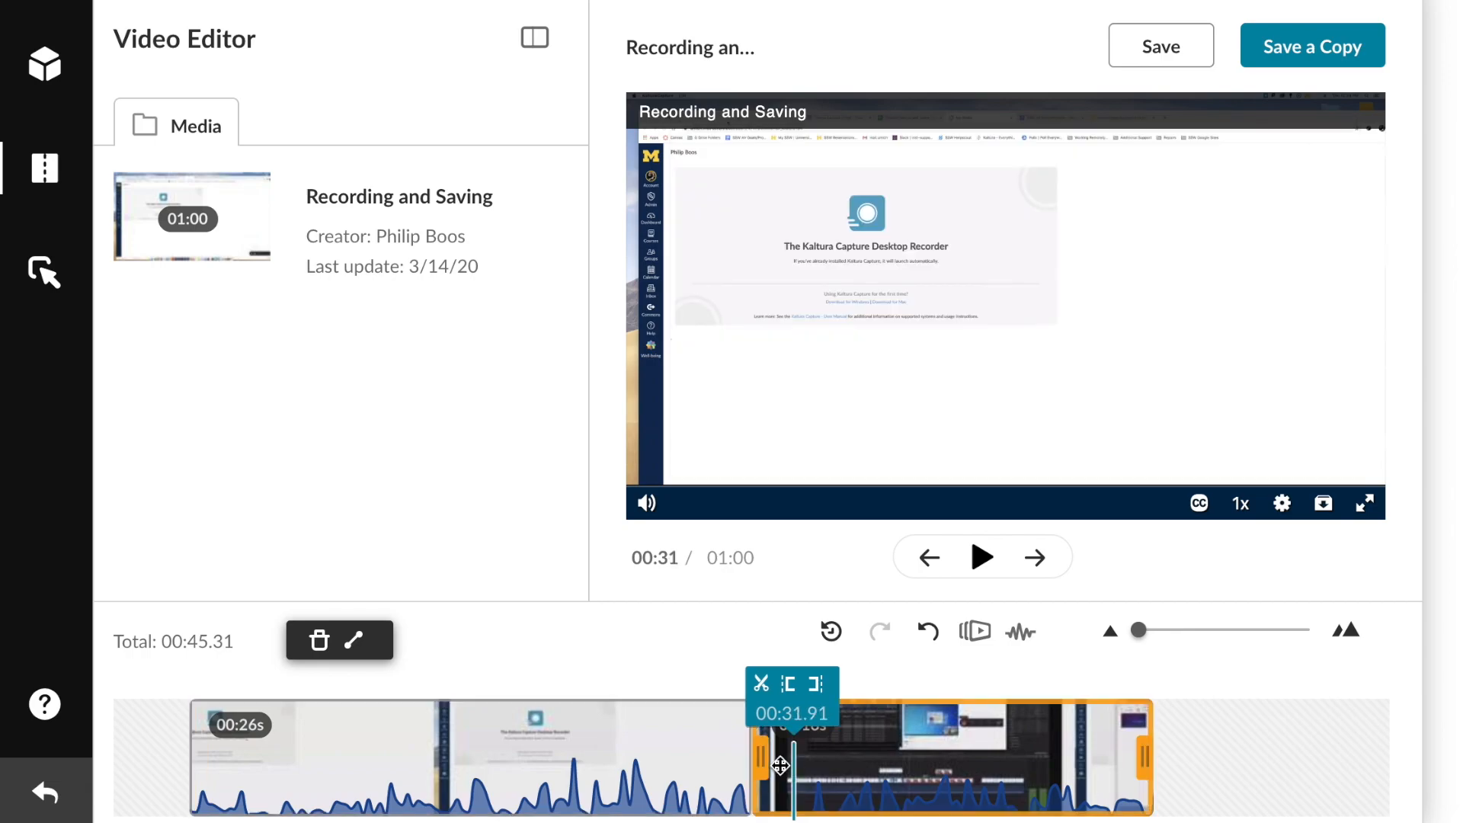
pyautogui.moveTo(761, 757); pyautogui.dragTo(793, 756)
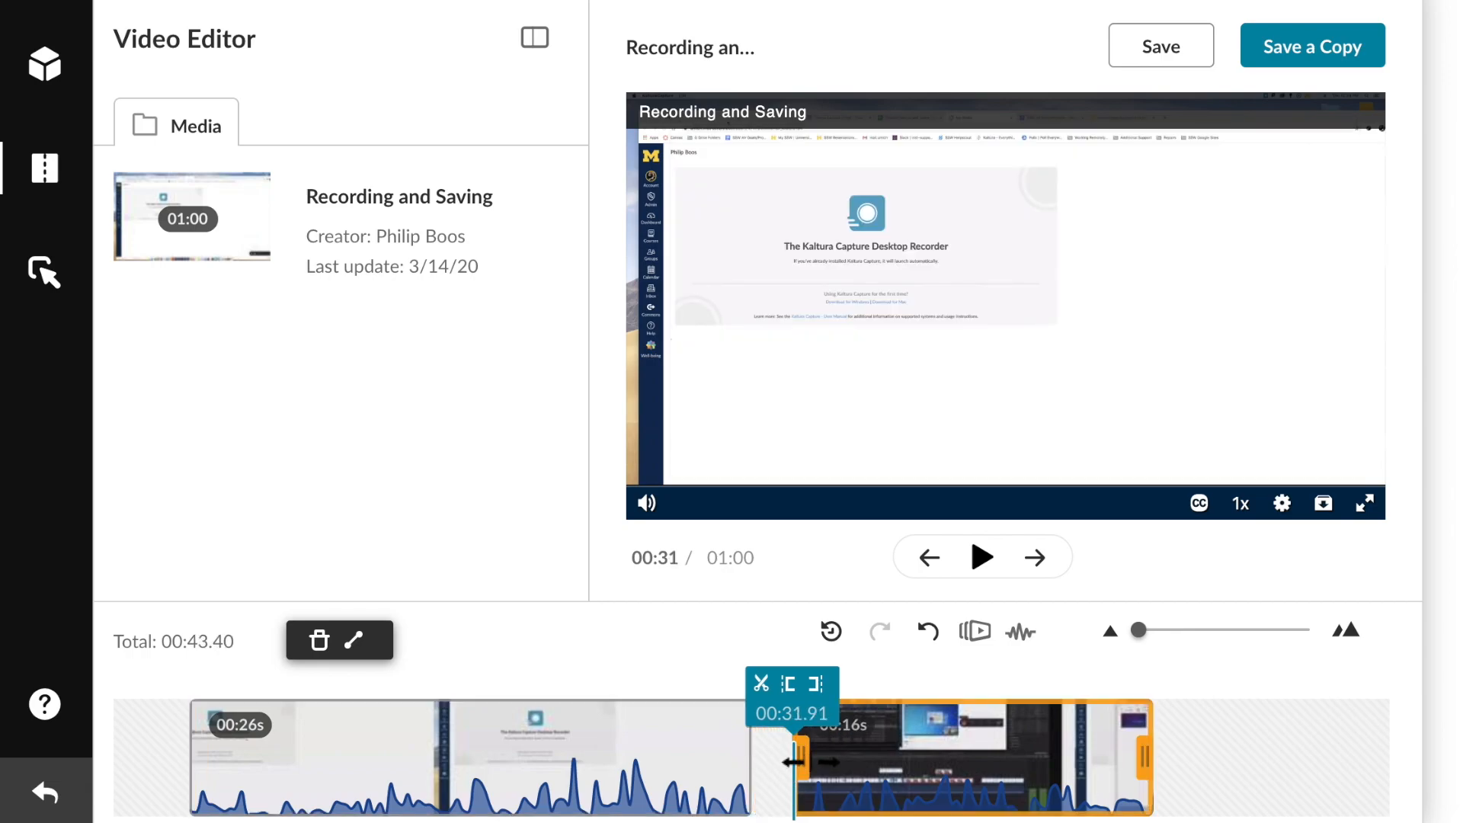
pyautogui.click(982, 557)
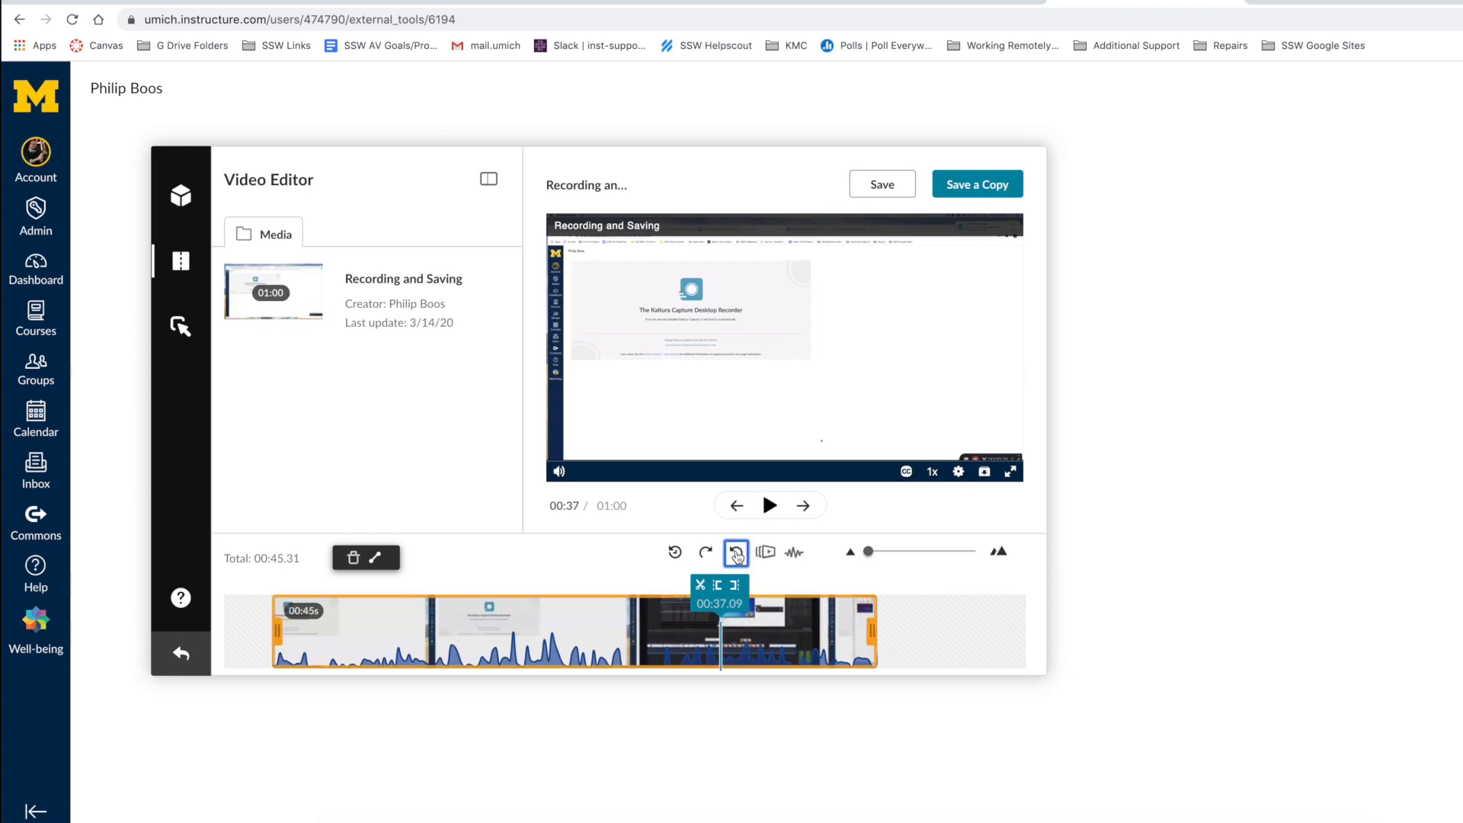
pyautogui.moveTo(866, 552); pyautogui.dragTo(868, 553)
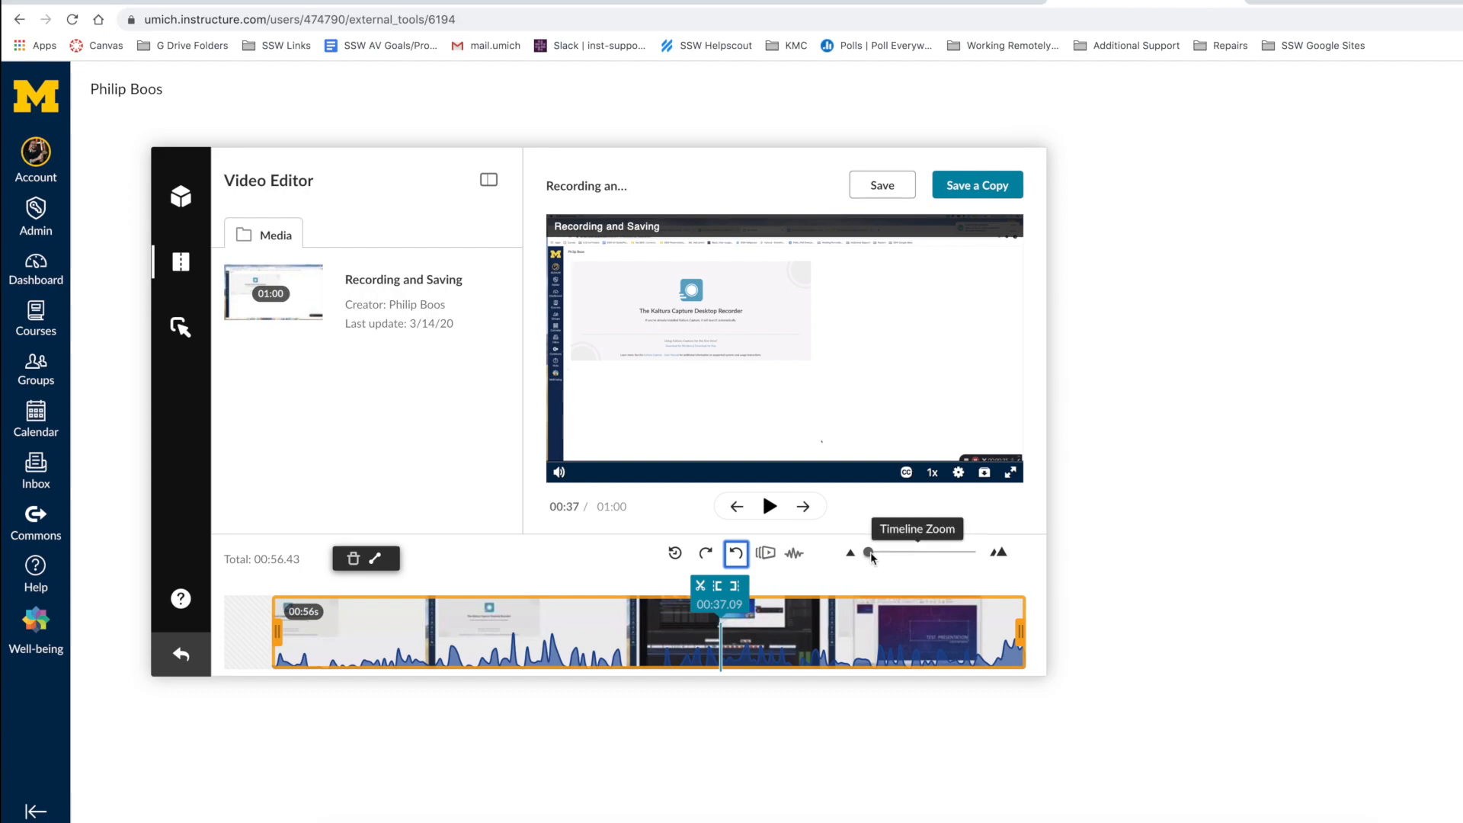
pyautogui.moveTo(866, 553); pyautogui.dragTo(889, 552)
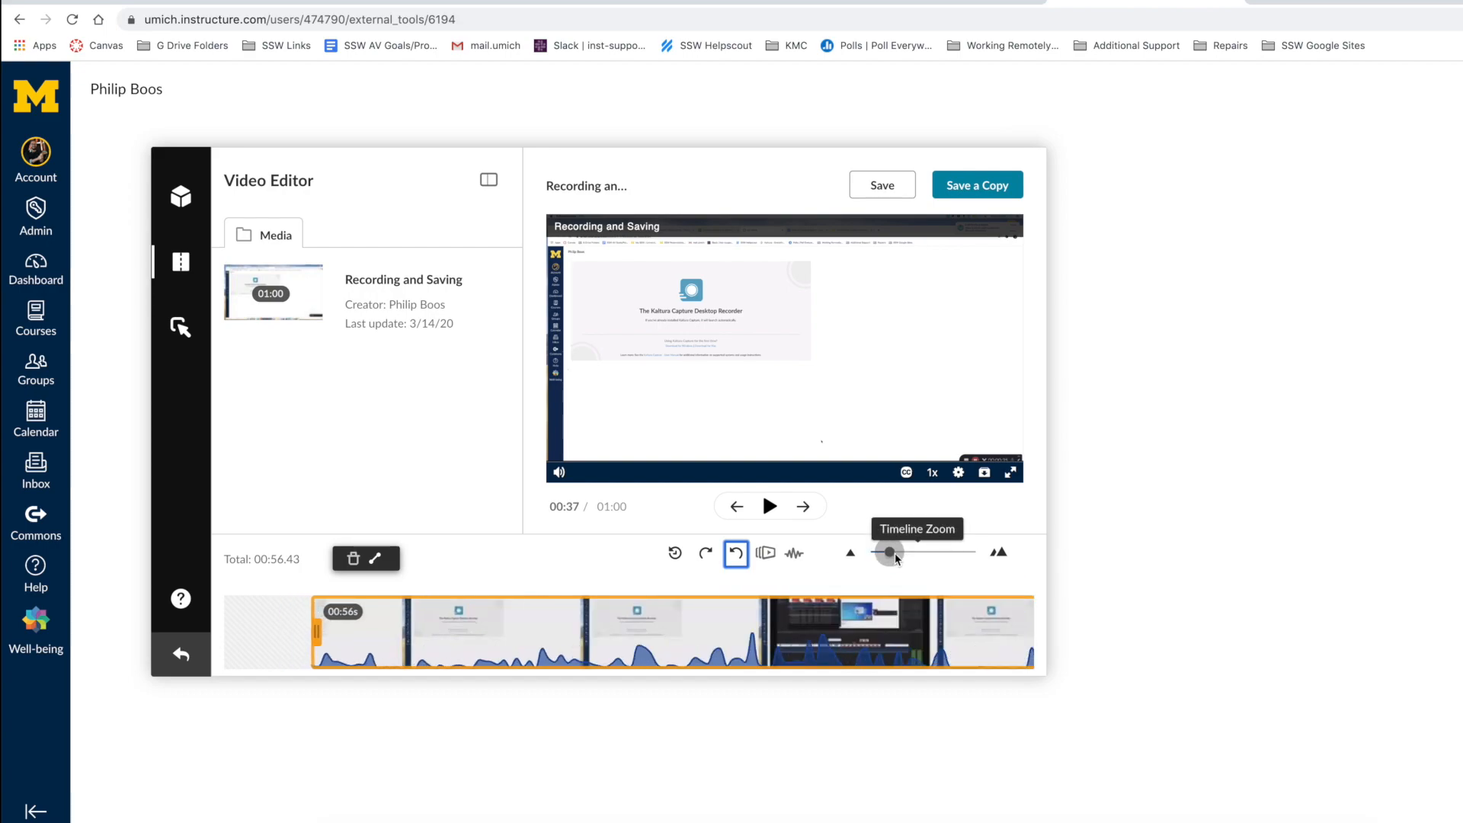
pyautogui.moveTo(888, 552); pyautogui.dragTo(874, 553)
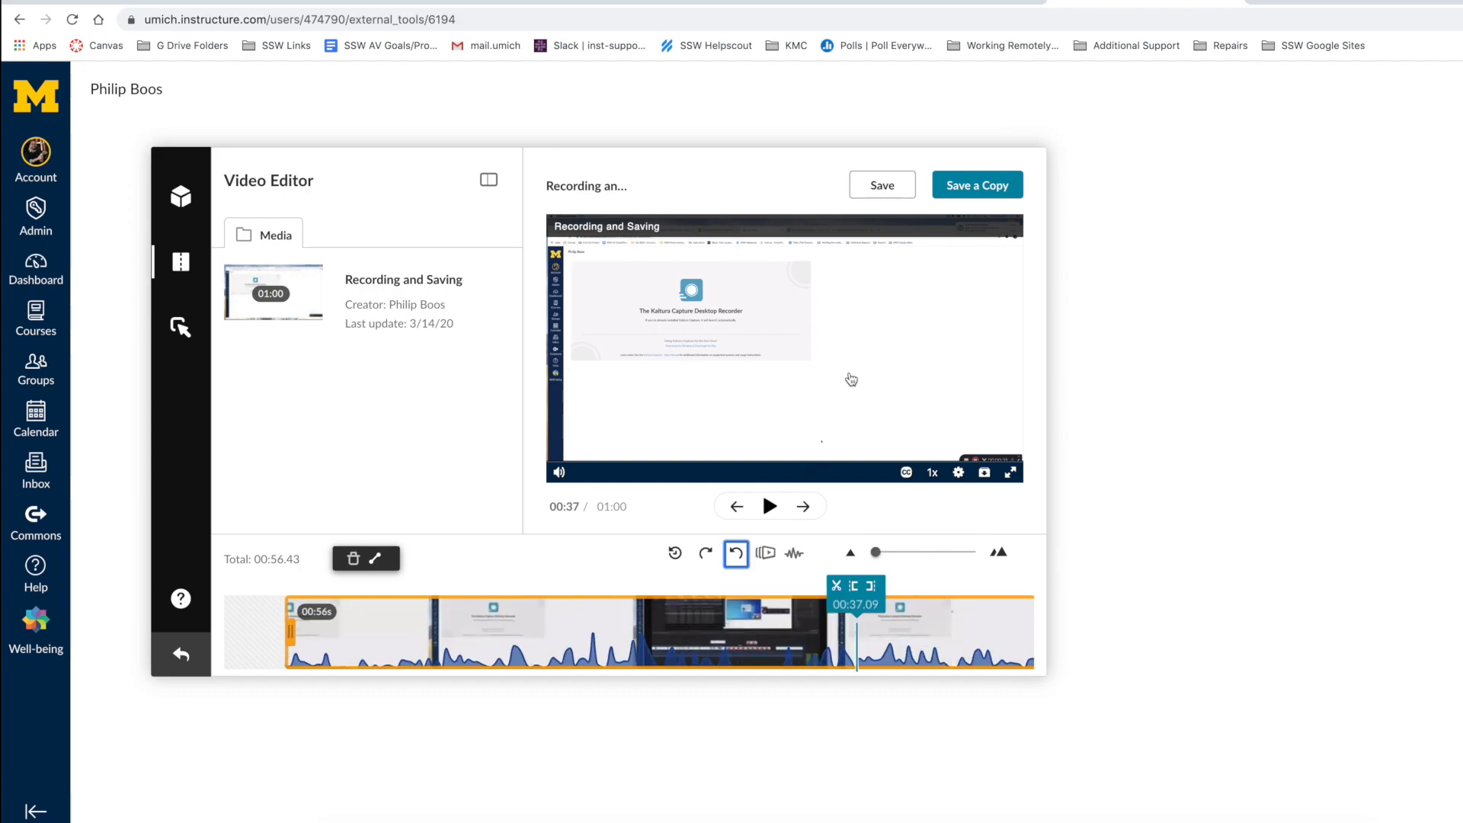
pyautogui.moveTo(997, 205)
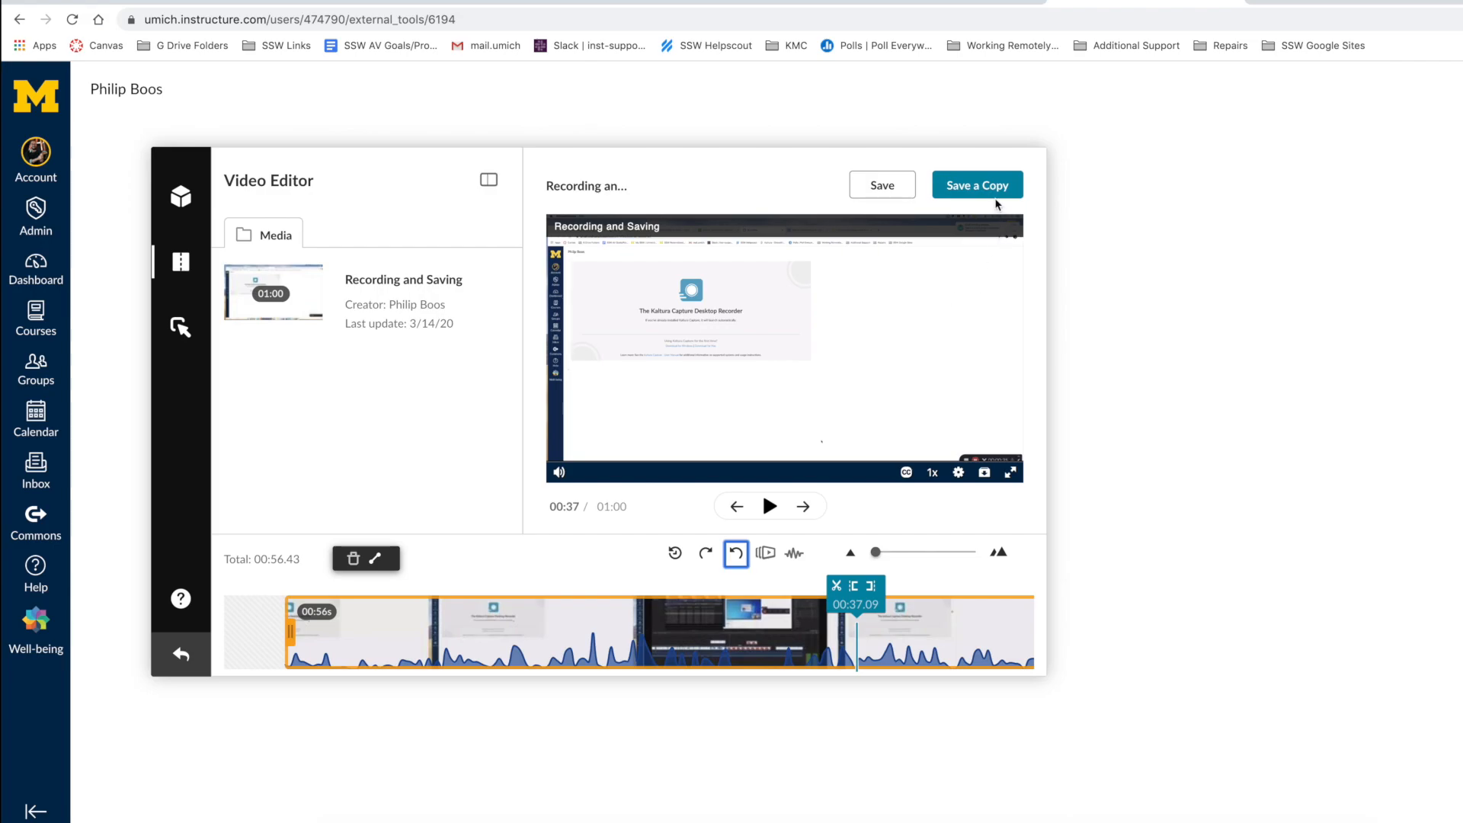
# Create a copy of the trimmed video titled 'Recording and Saving [Edited]' through Save a Copy.
pyautogui.click(977, 185)
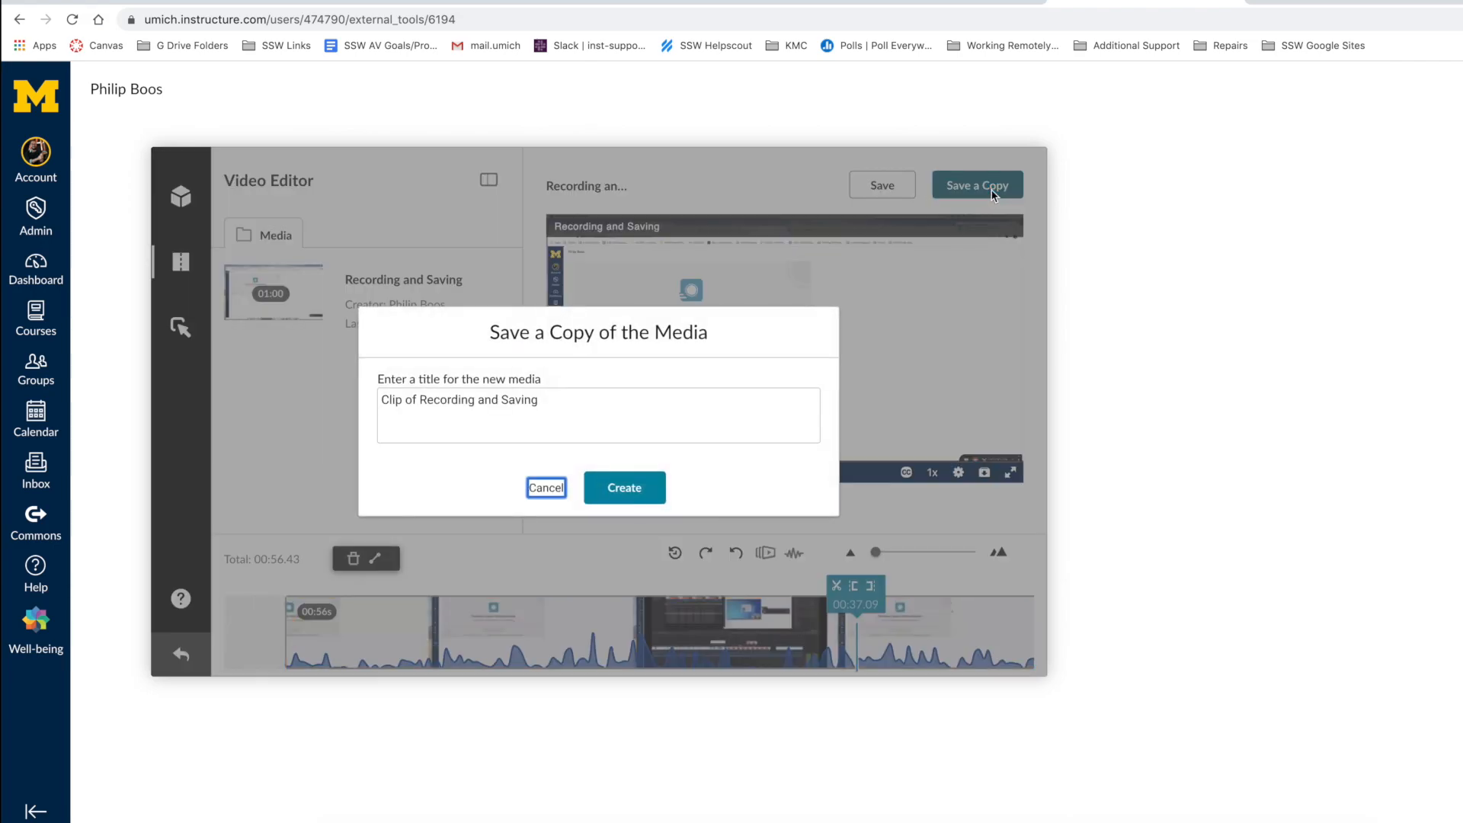
pyautogui.doubleClick(398, 400)
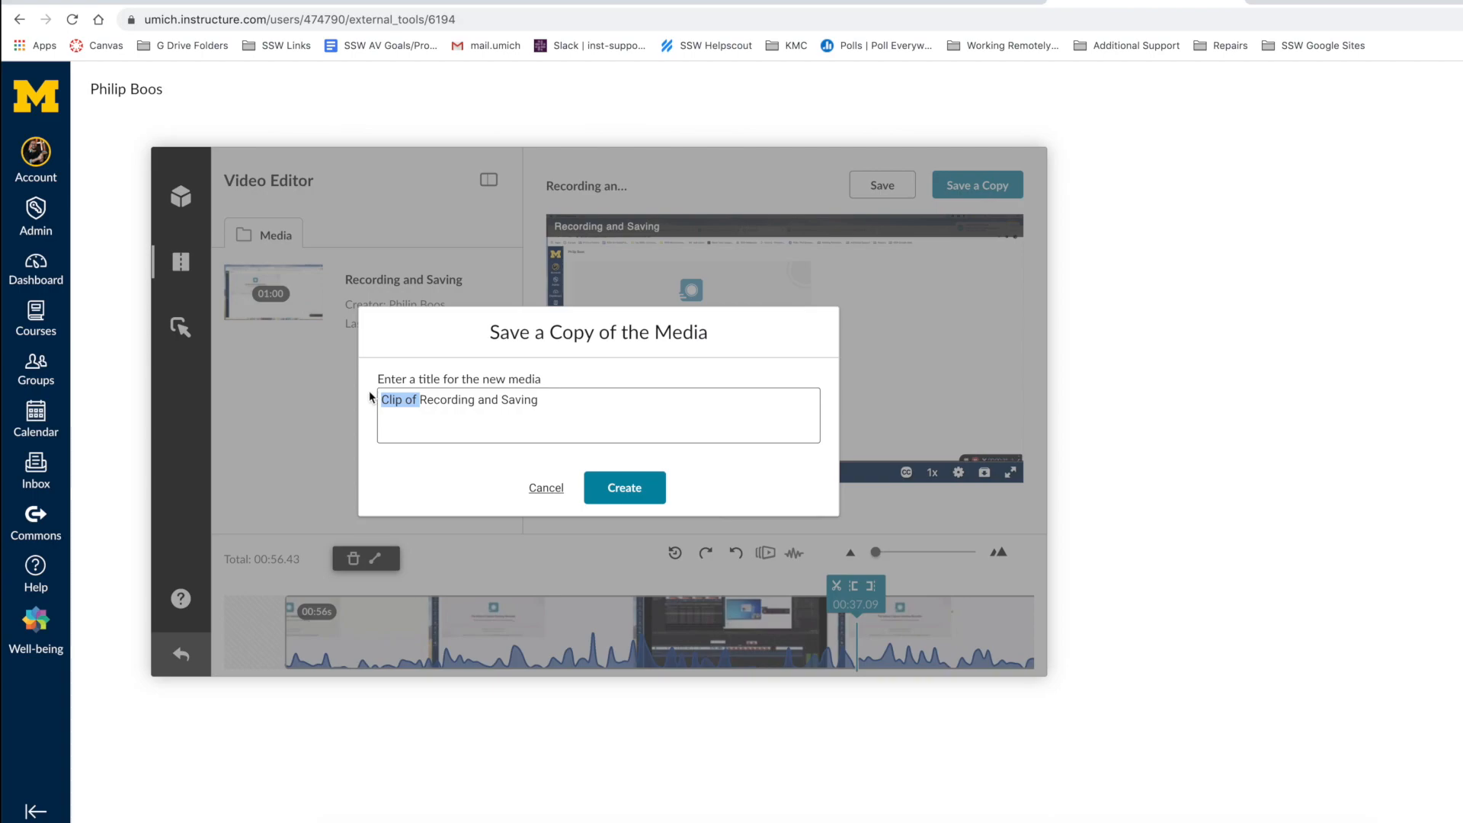
pyautogui.write('Recording and Saving [E')
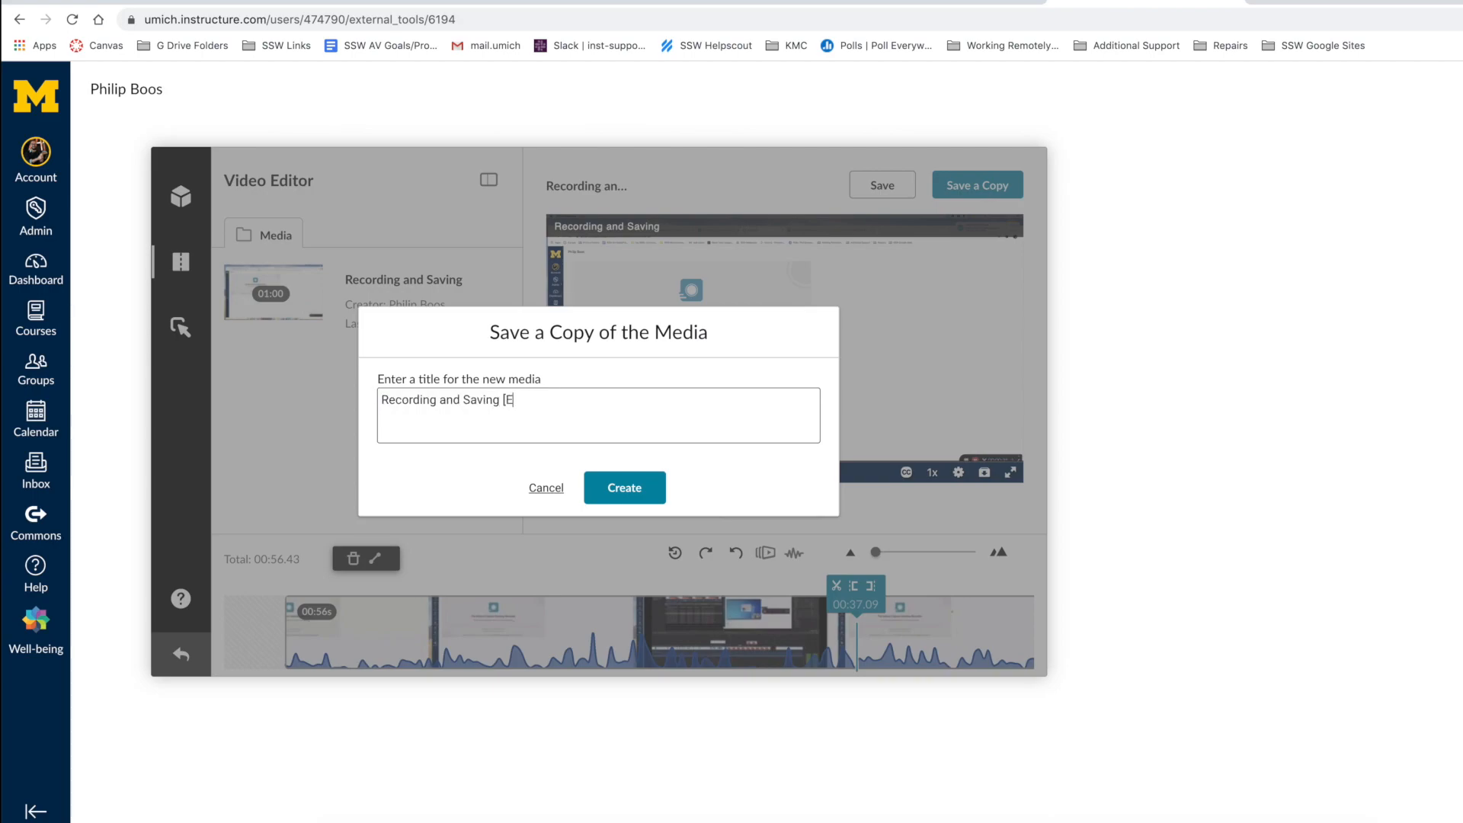
pyautogui.write('dited]')
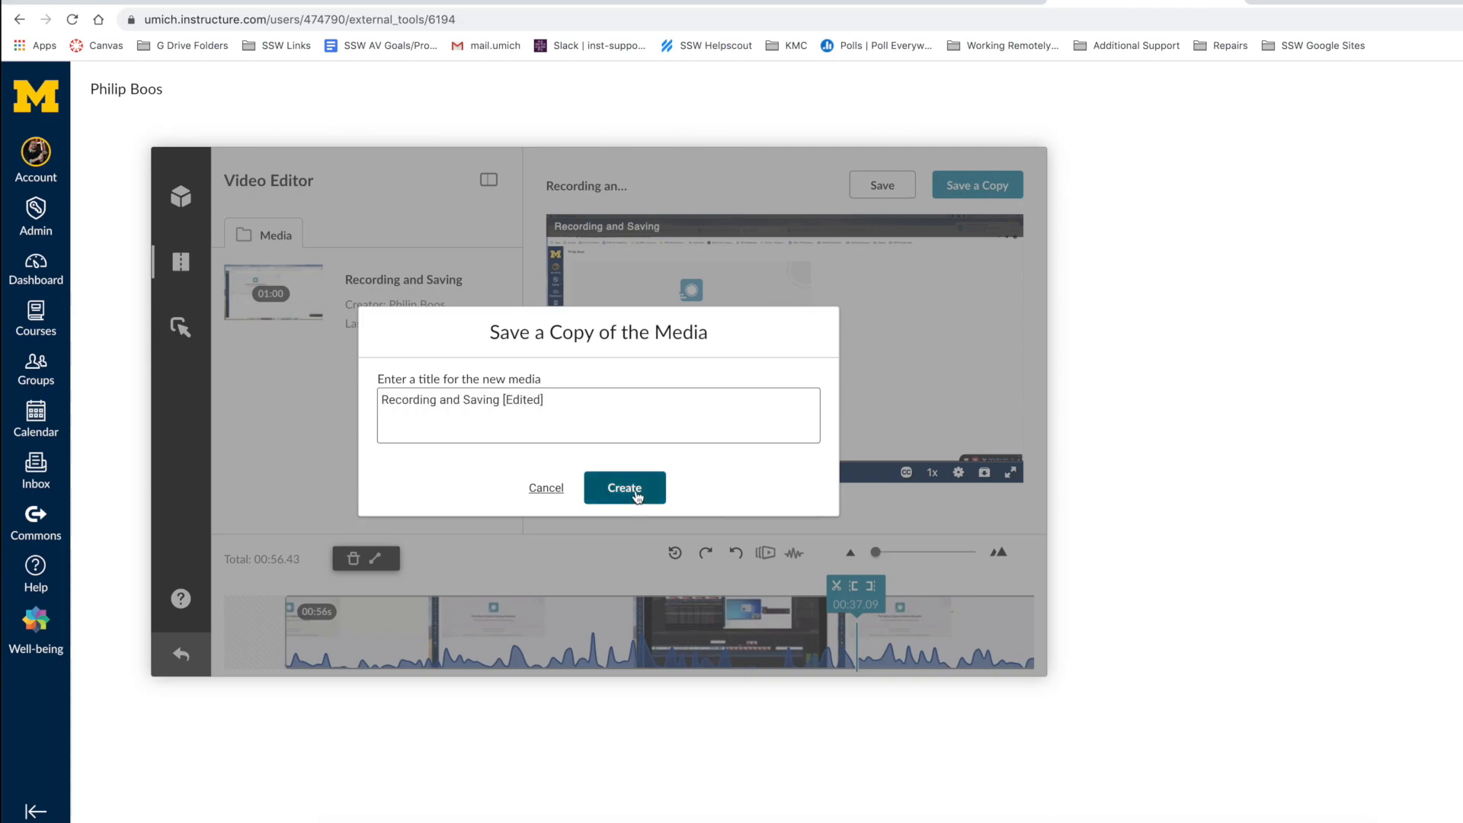
pyautogui.click(624, 487)
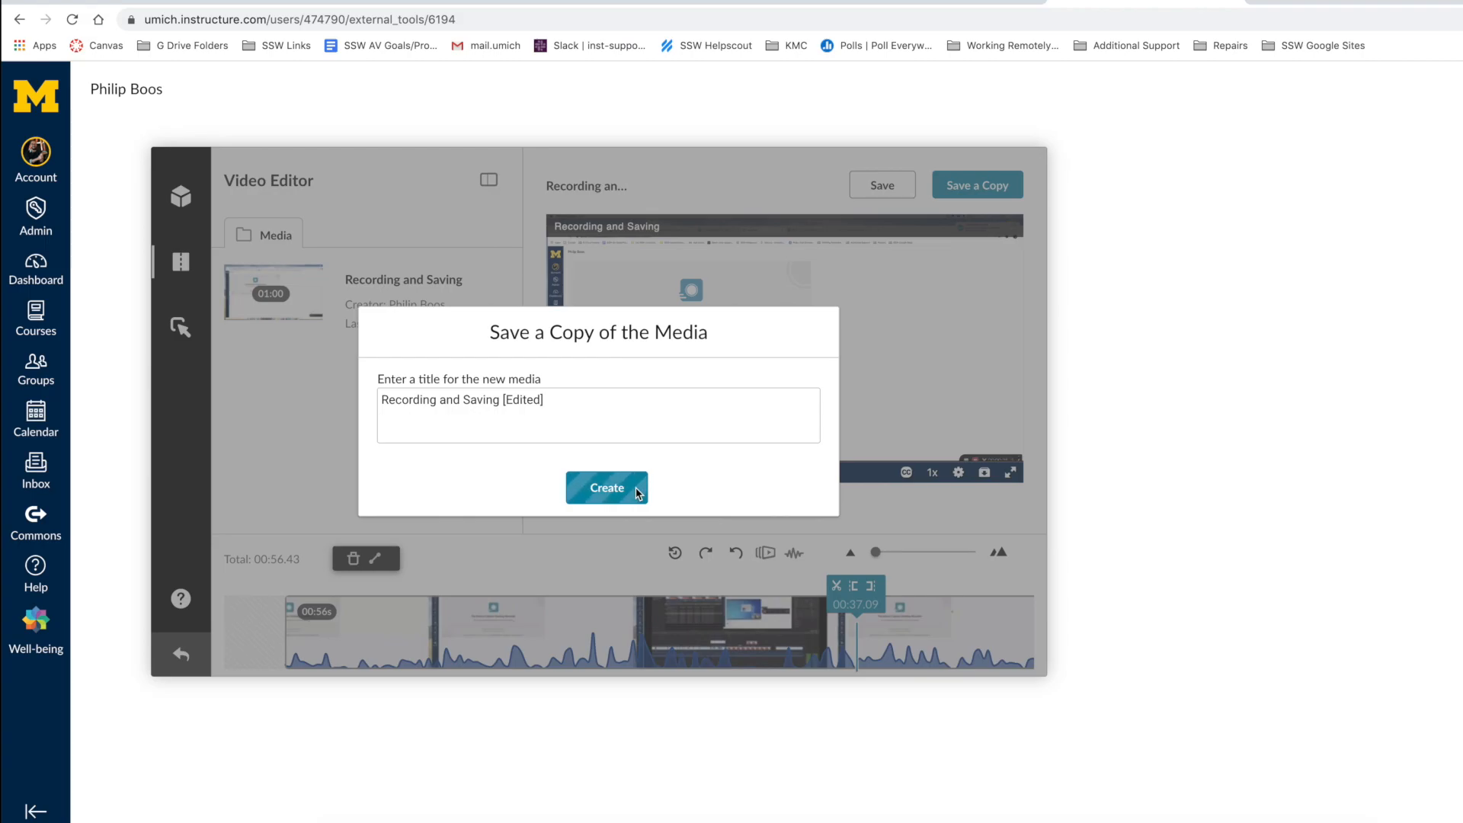
pyautogui.click(606, 487)
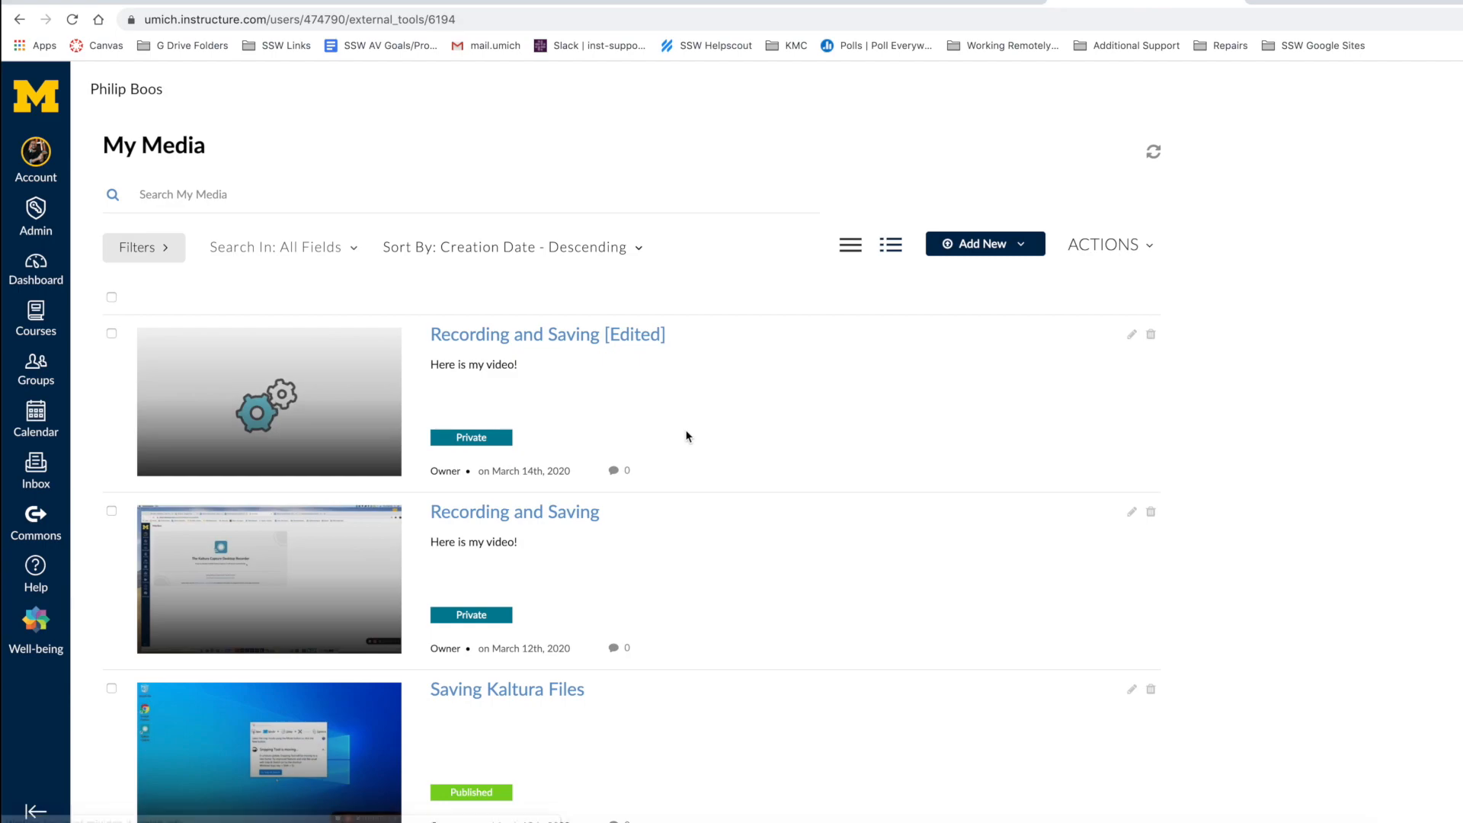
pyautogui.moveTo(548, 404)
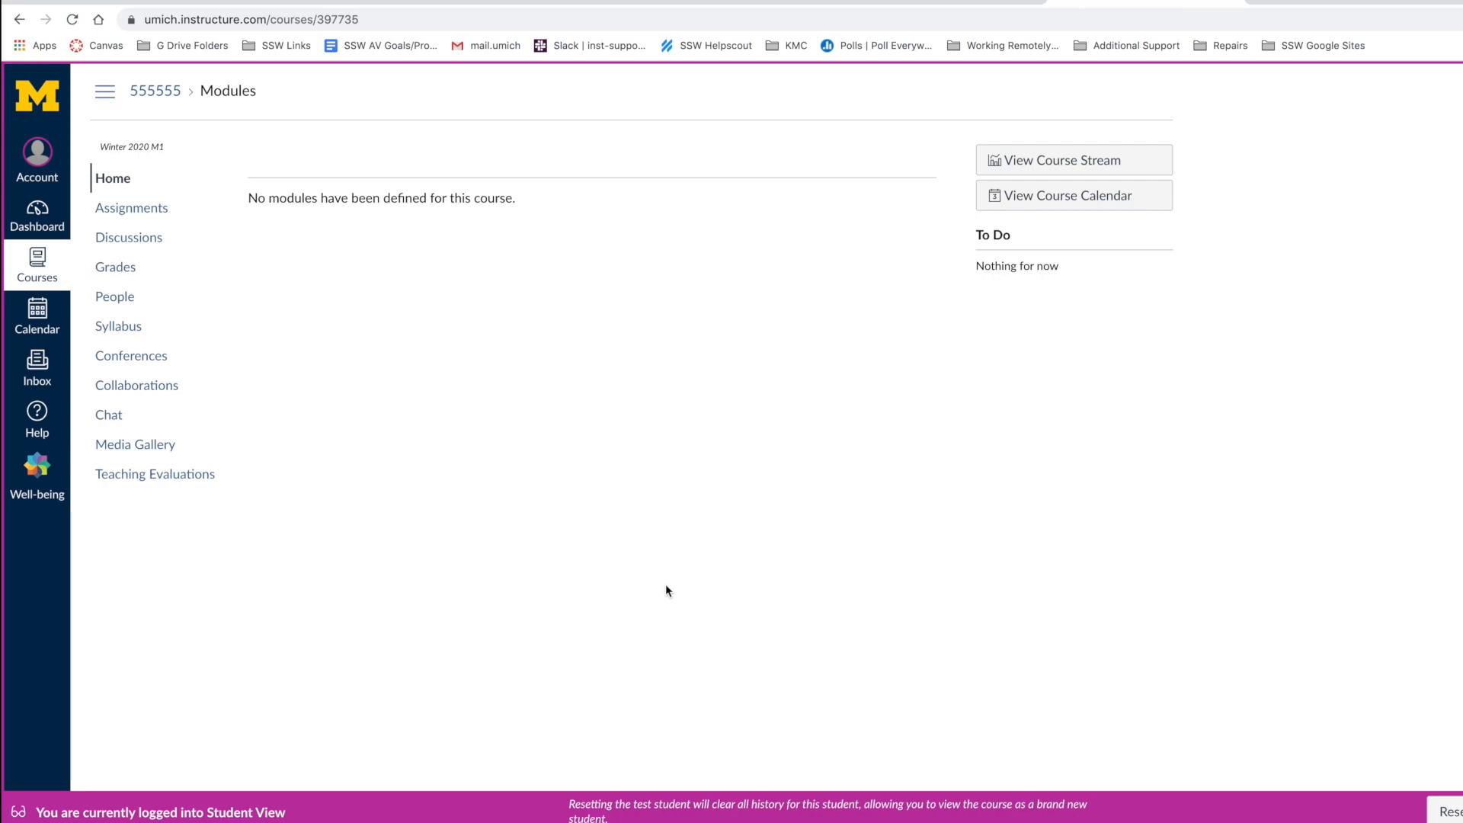
# Start a Video Prompt 1 text-entry submission and show its external media tools list.
pyautogui.click(132, 207)
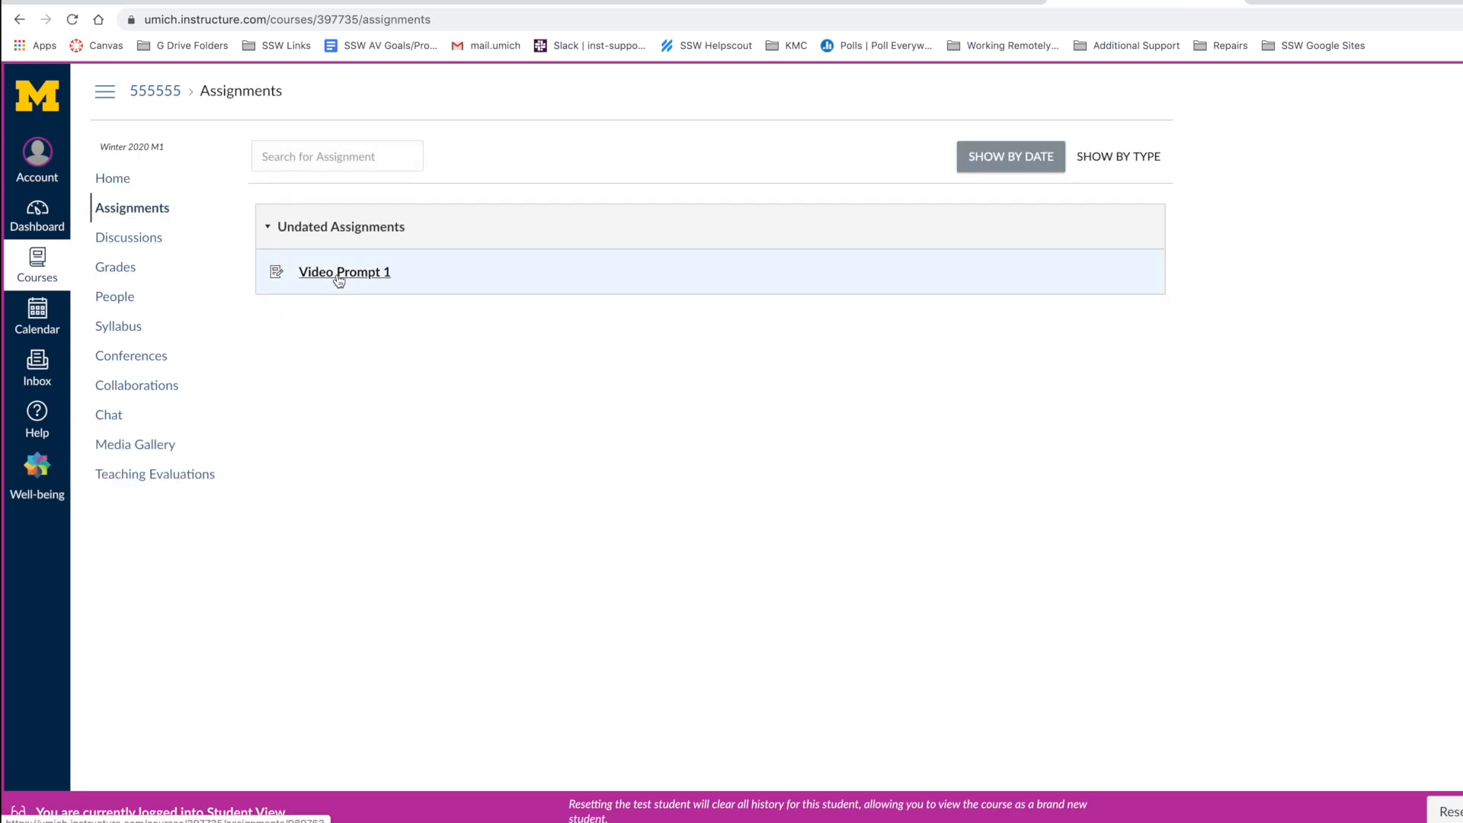
pyautogui.click(343, 271)
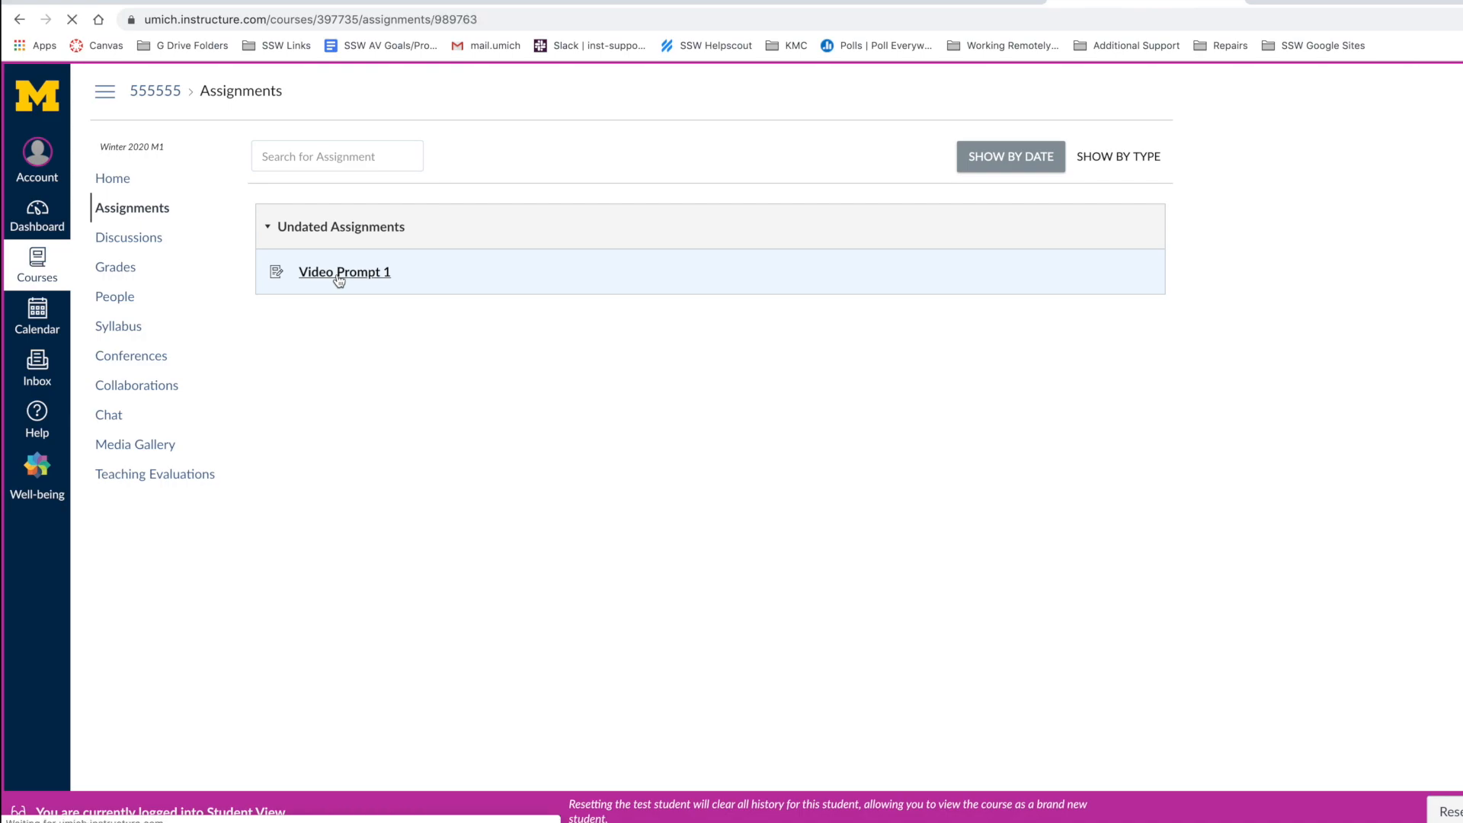
pyautogui.click(343, 271)
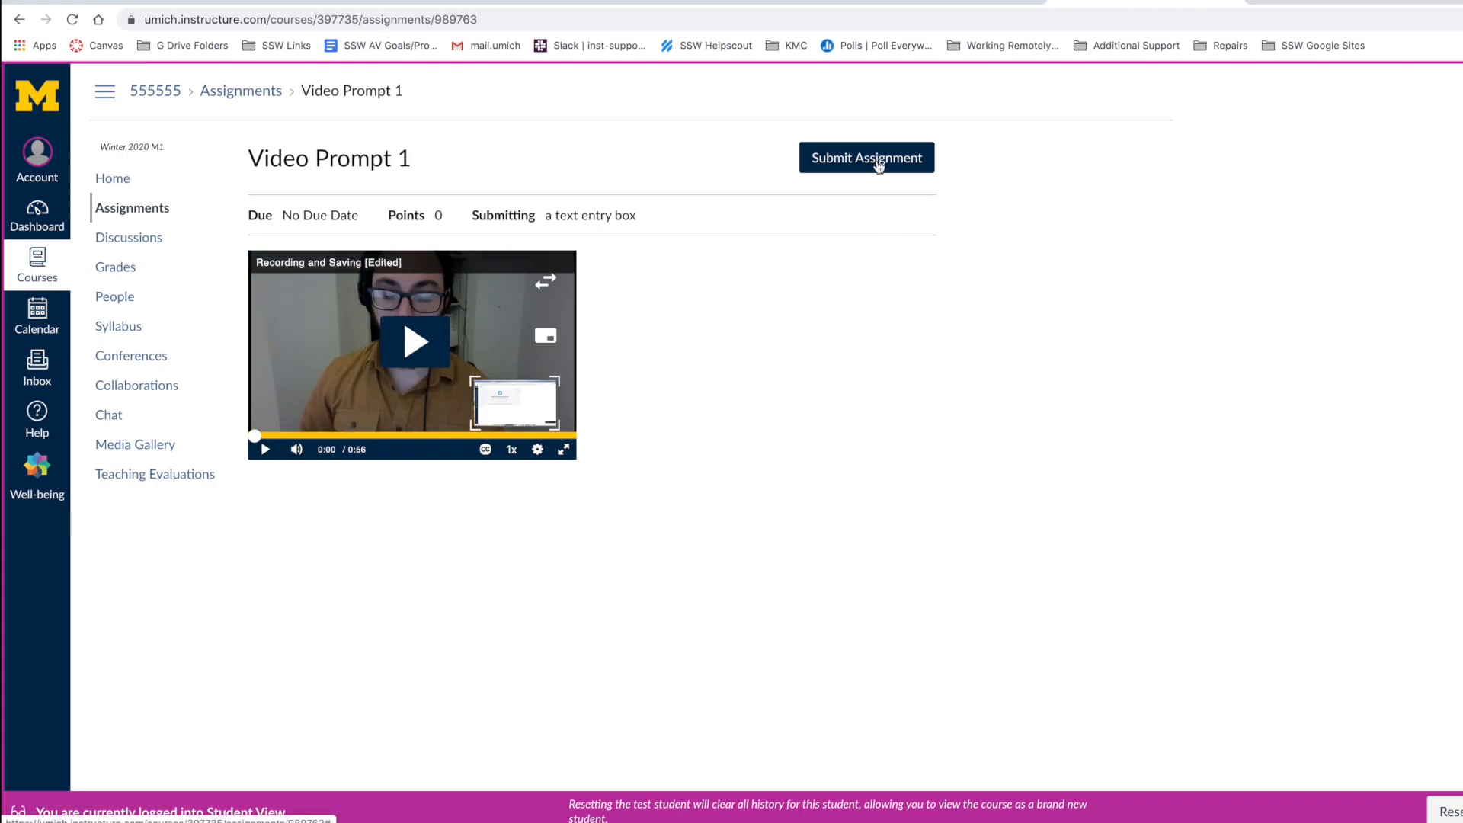
pyautogui.click(866, 157)
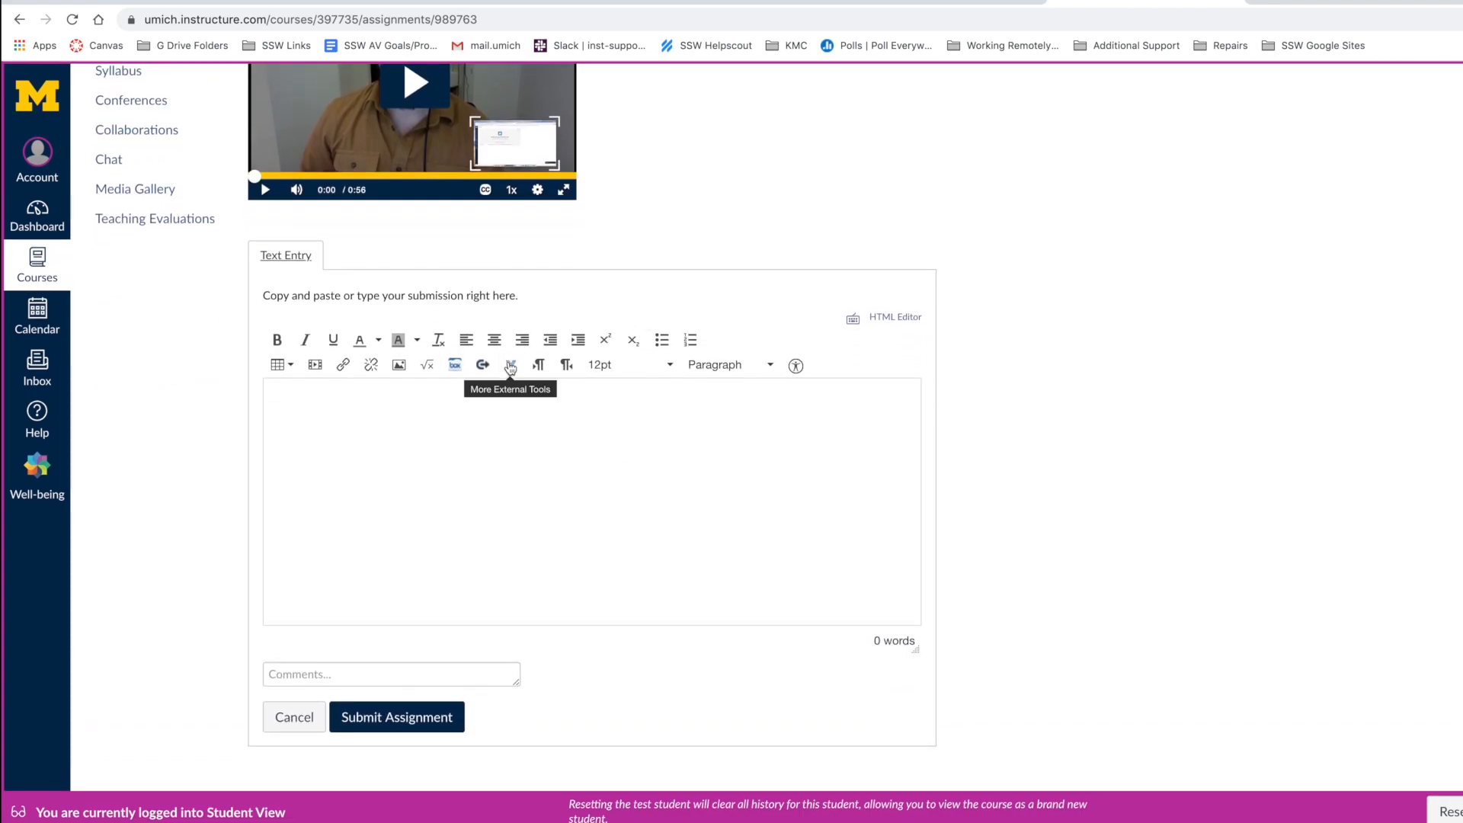
pyautogui.click(511, 365)
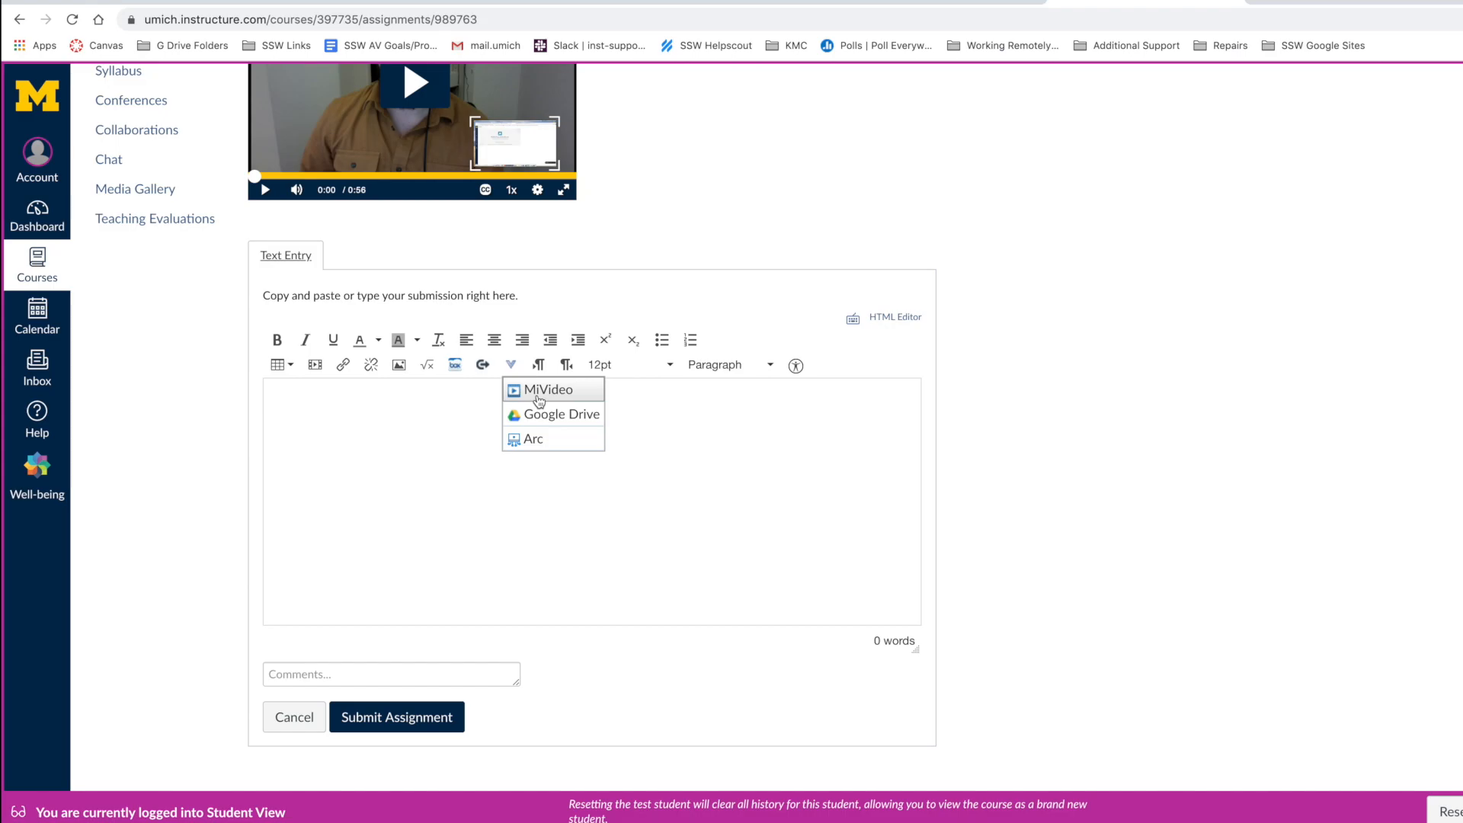
# Embed 'Saving Kaltura Files' from the MiVideo course Media Gallery into the submission.
pyautogui.click(548, 389)
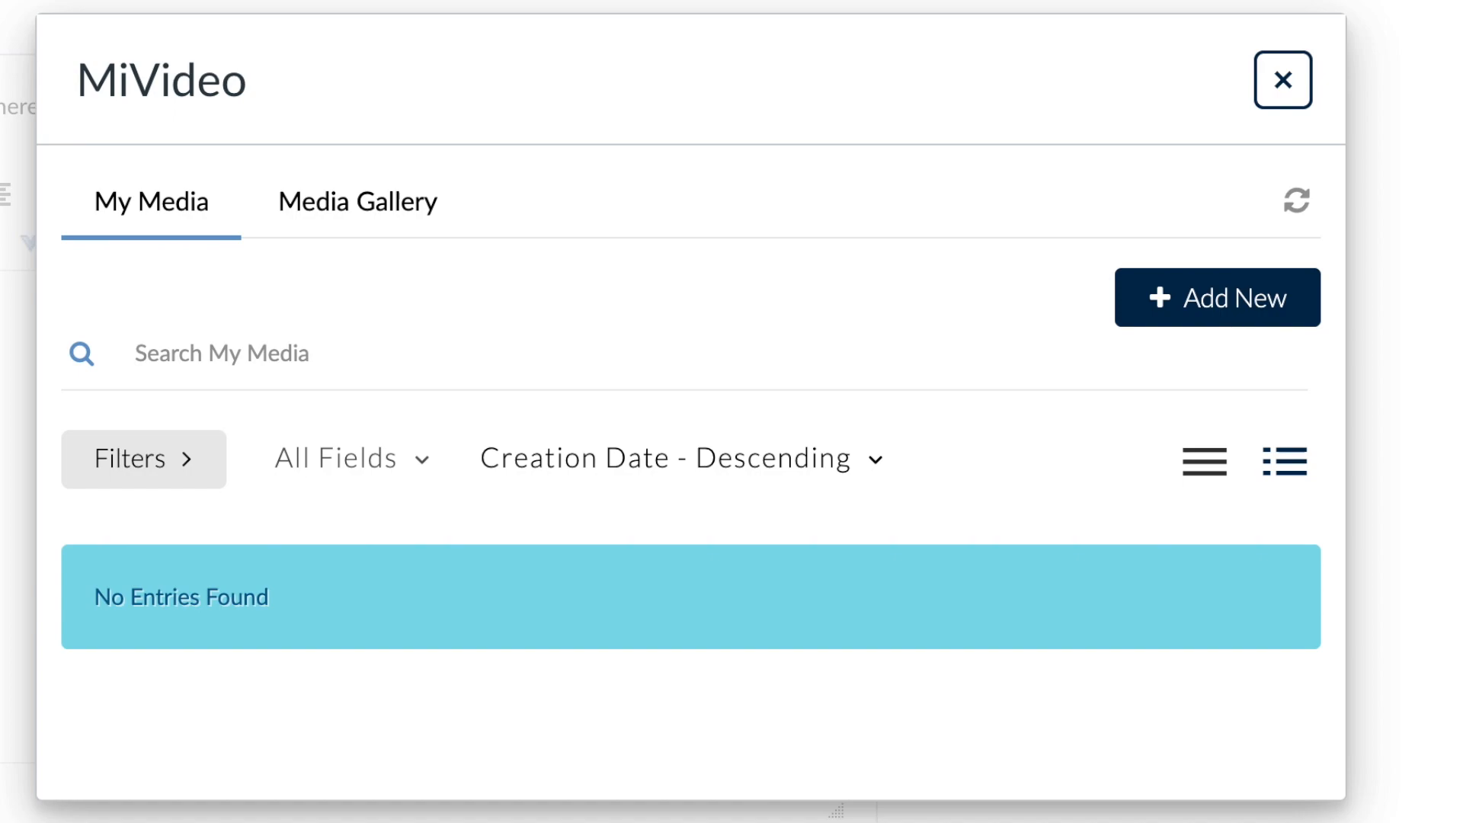
pyautogui.moveTo(404, 211)
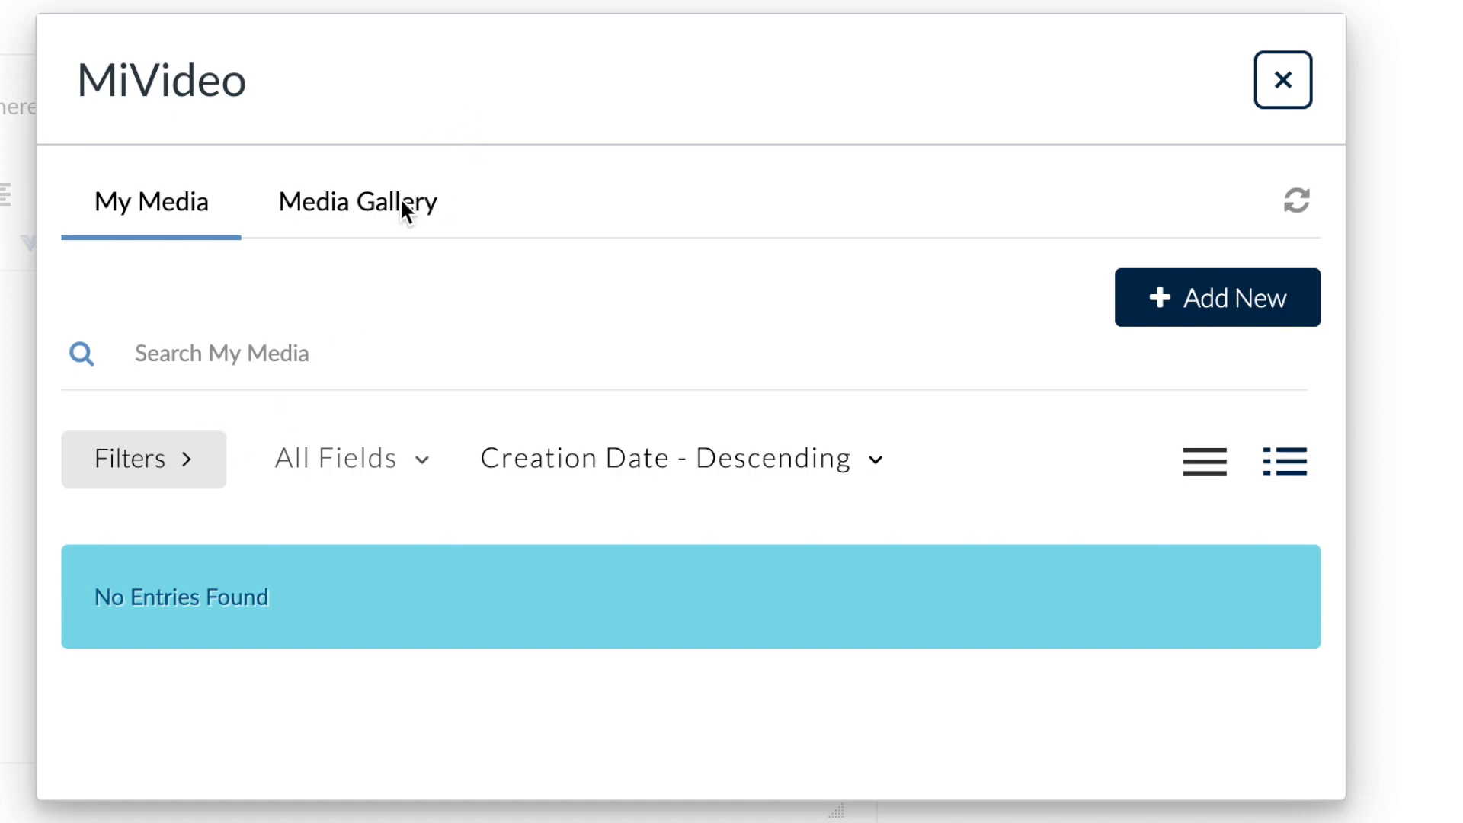
pyautogui.click(357, 202)
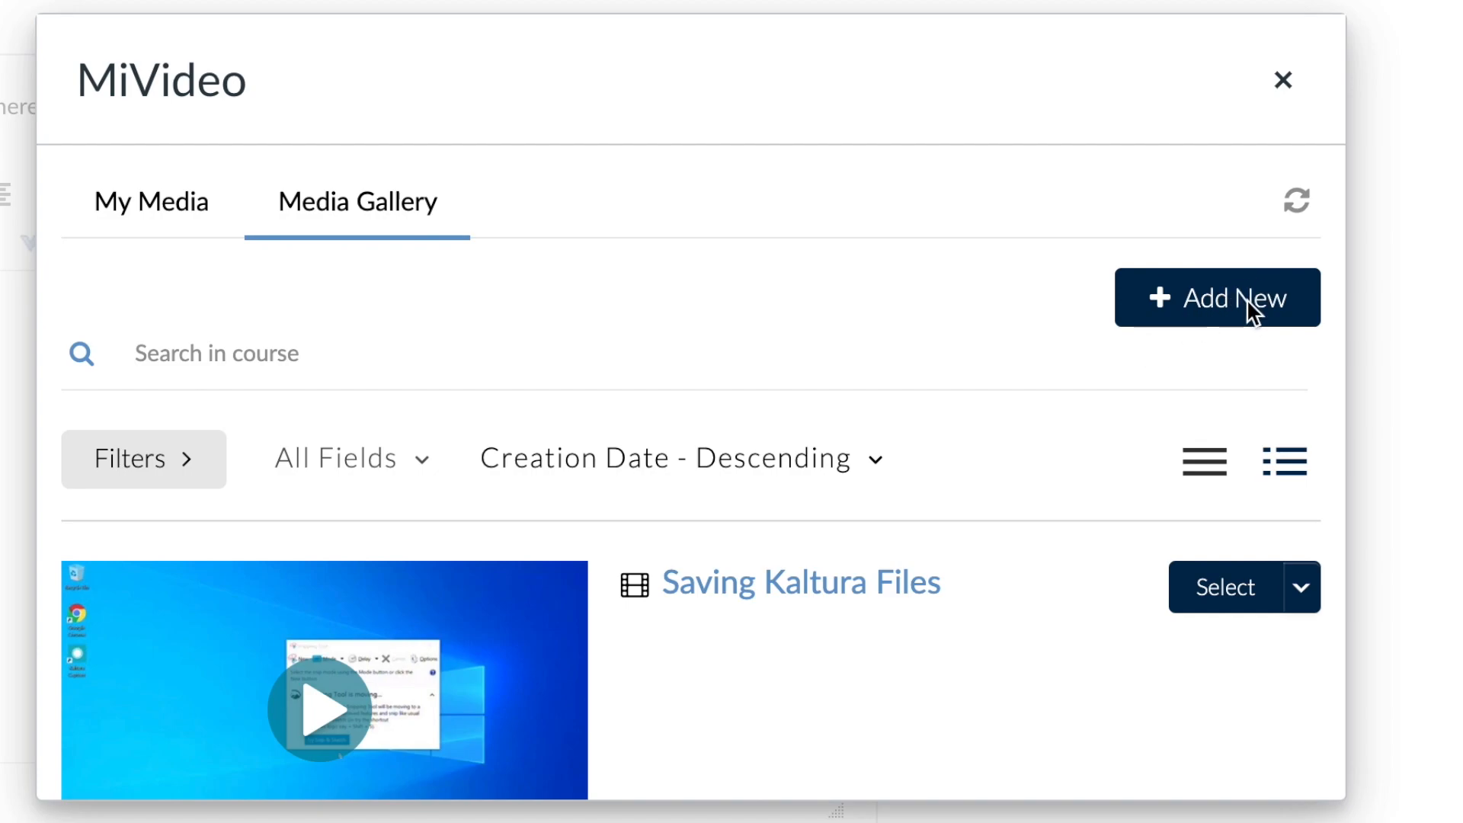
pyautogui.click(1217, 298)
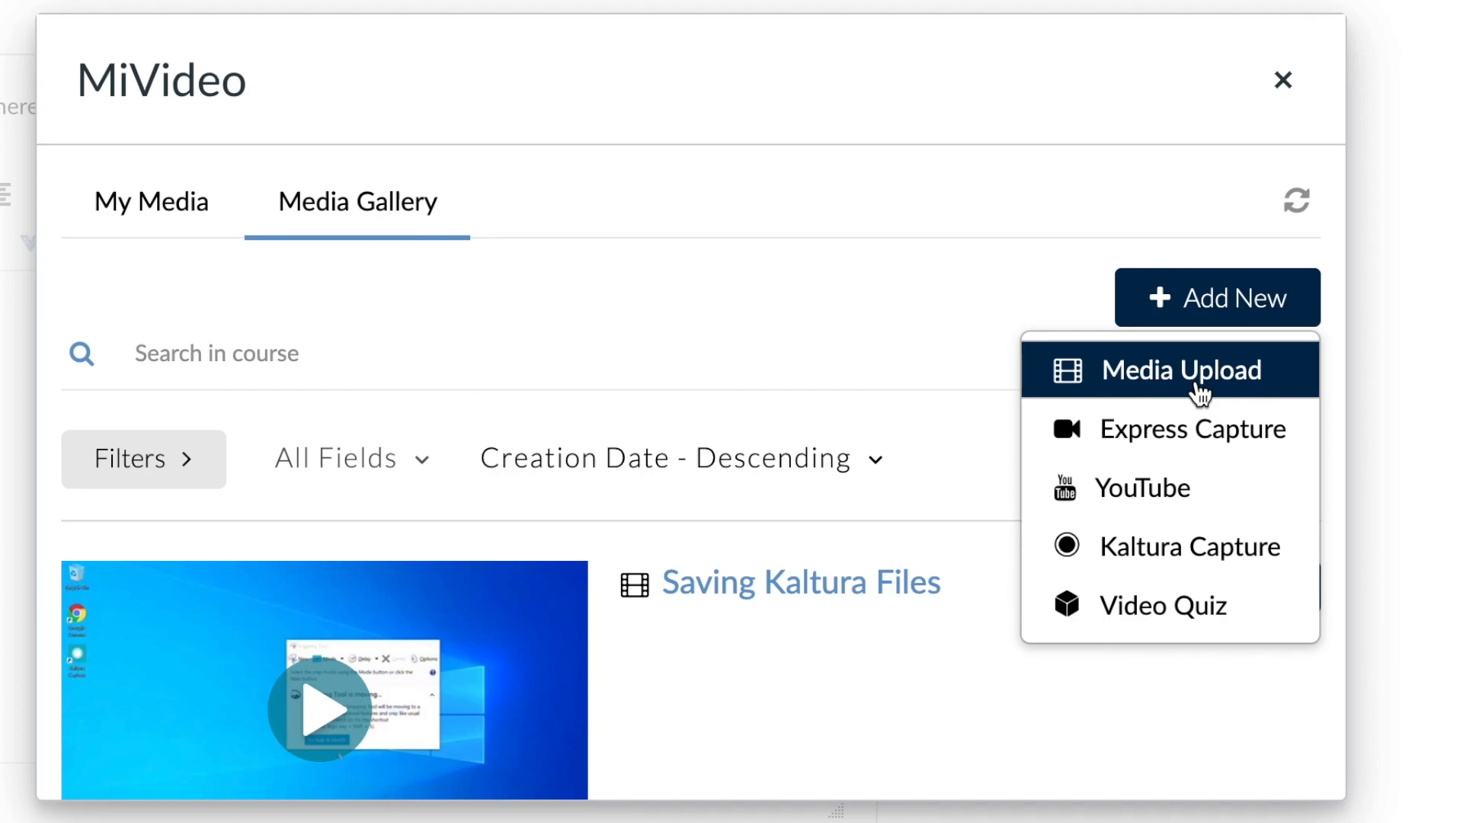
pyautogui.moveTo(1190, 546)
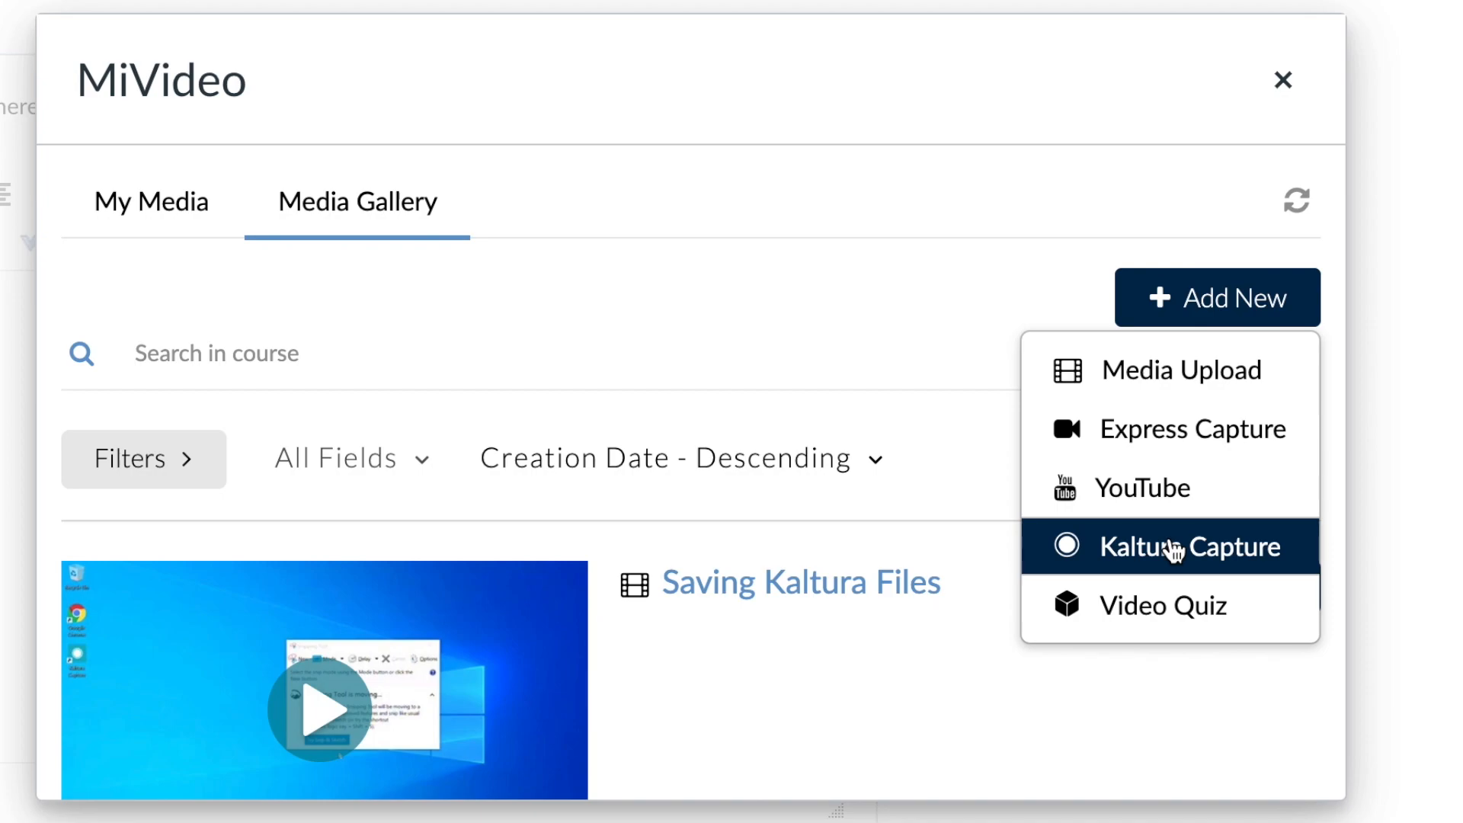
pyautogui.click(1198, 546)
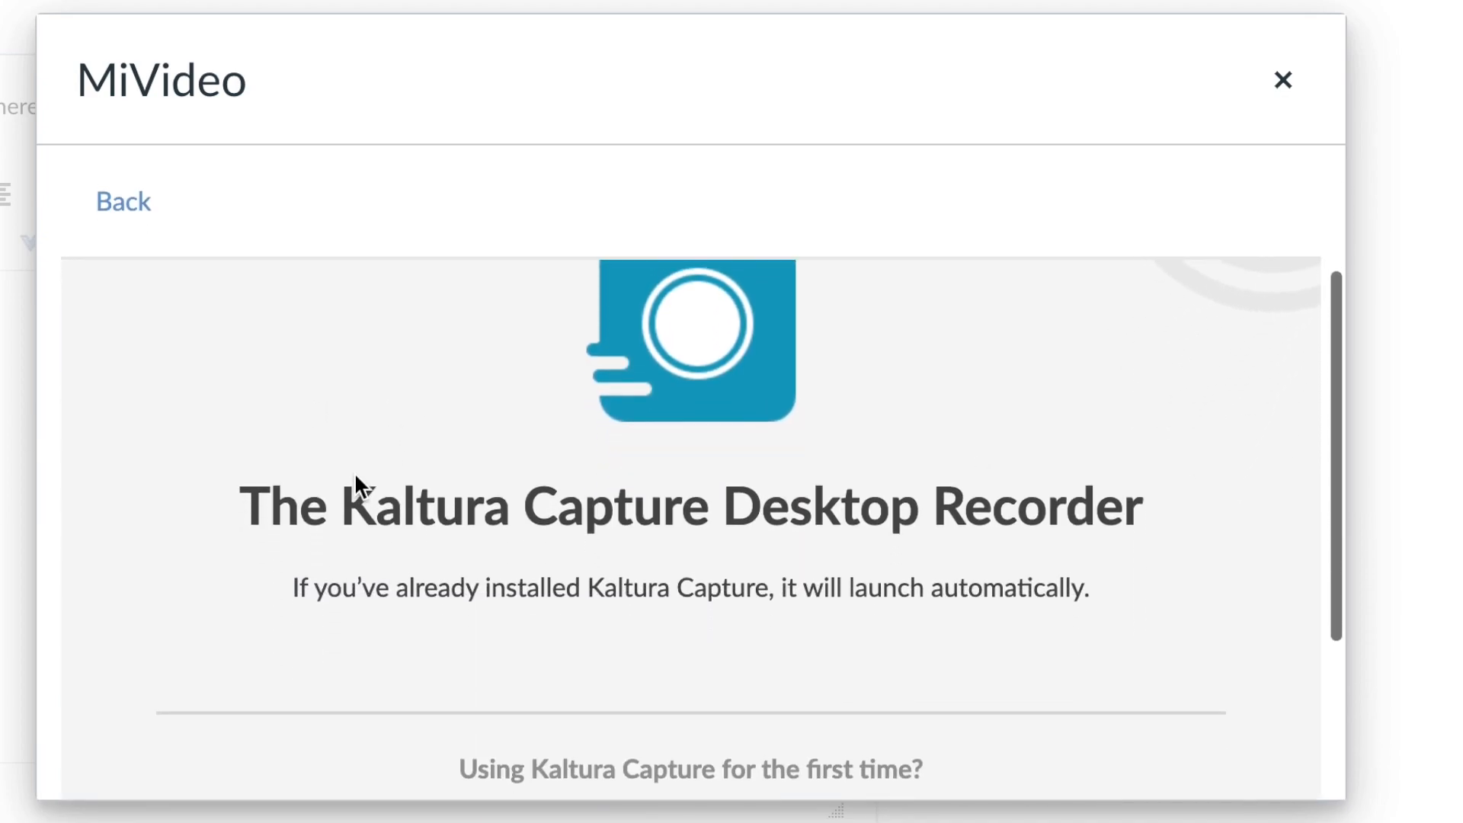
pyautogui.click(1283, 79)
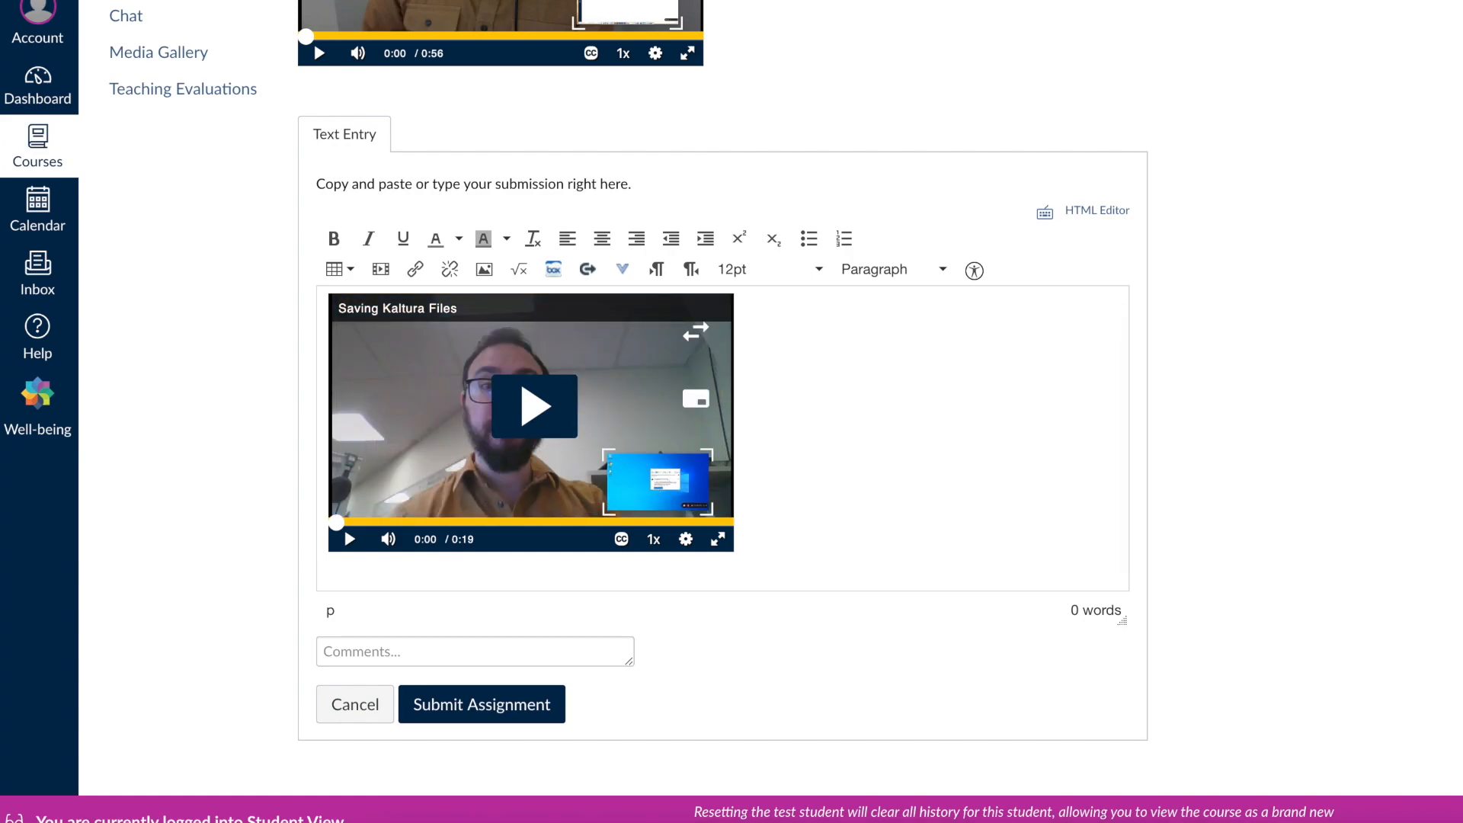
# Submit Video Prompt 1 with its embedded video and return to the course home page.
pyautogui.click(482, 704)
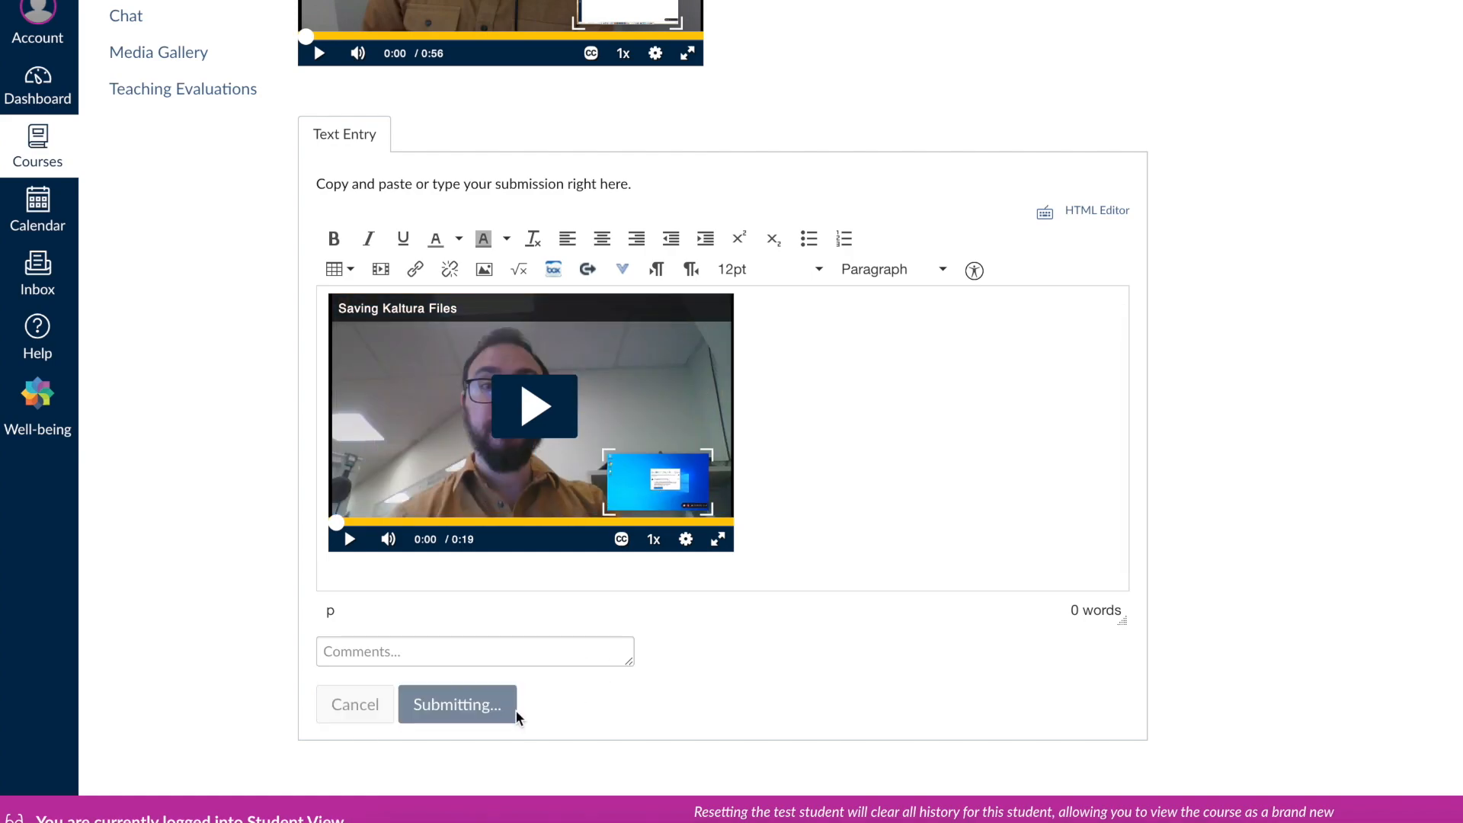
pyautogui.click(457, 704)
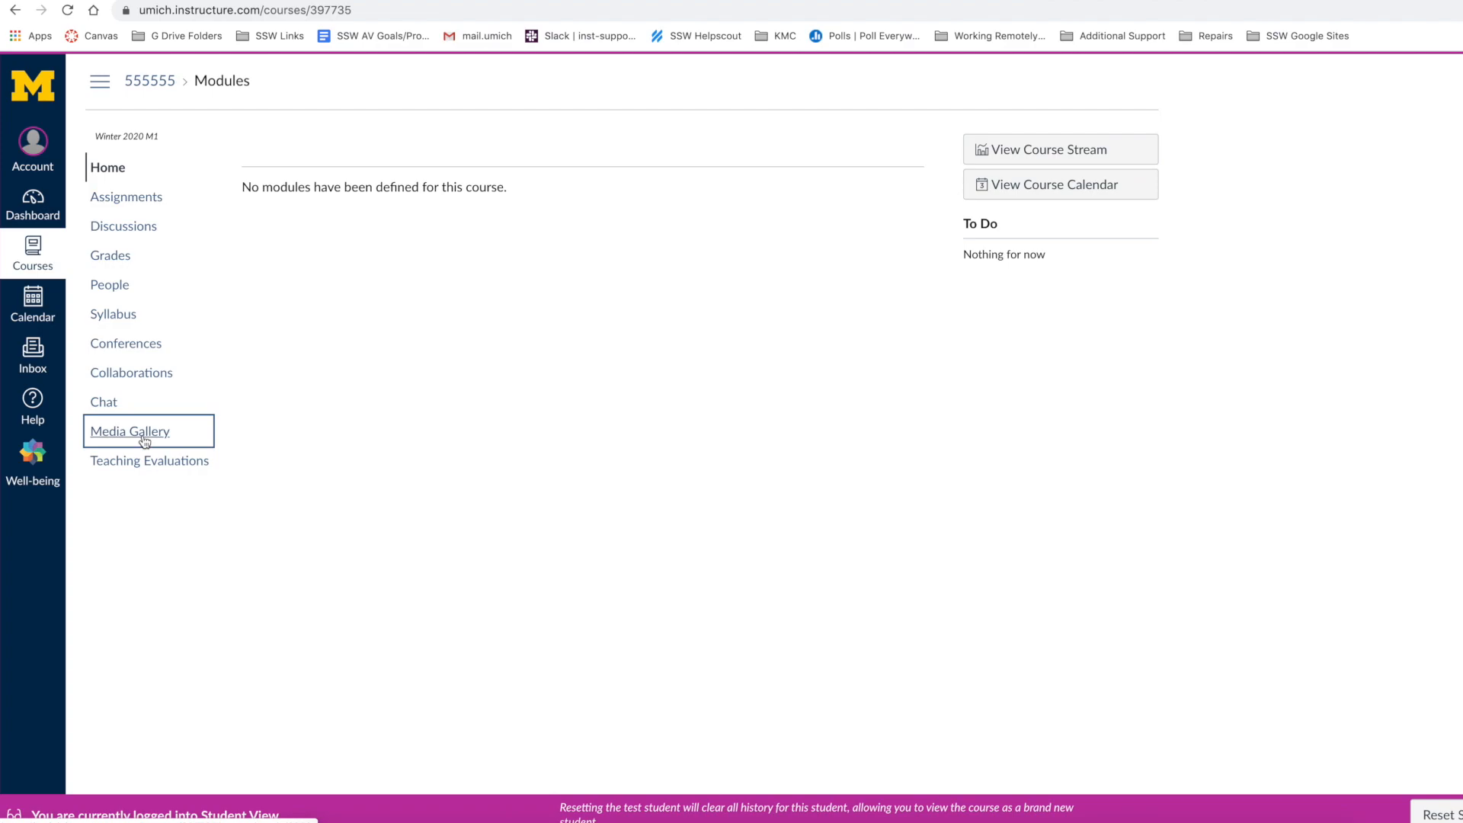
# Post 'This is a great video!' on the Saving Kaltura Files video in the Media Gallery.
pyautogui.click(129, 430)
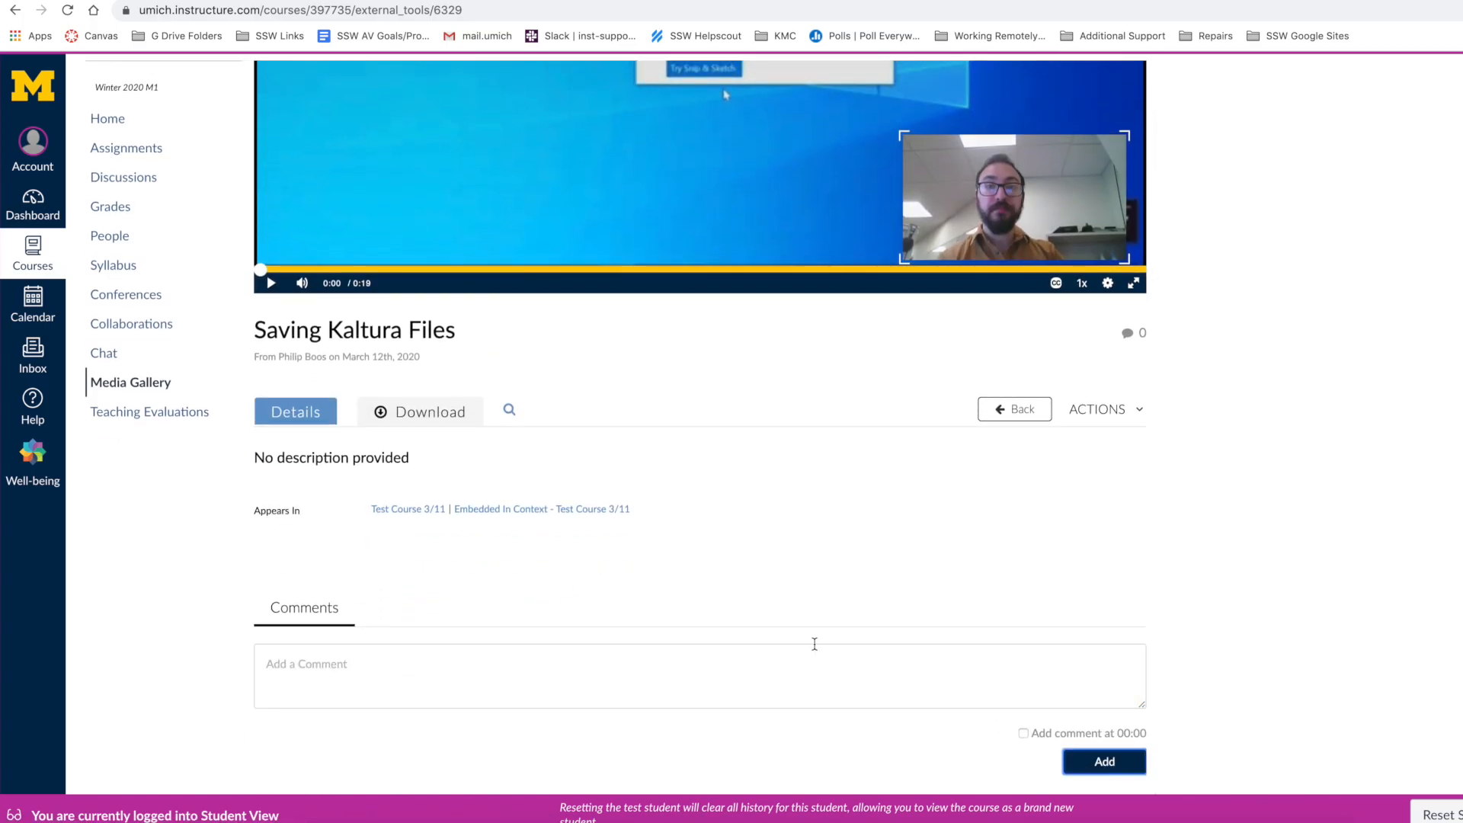
pyautogui.click(1103, 761)
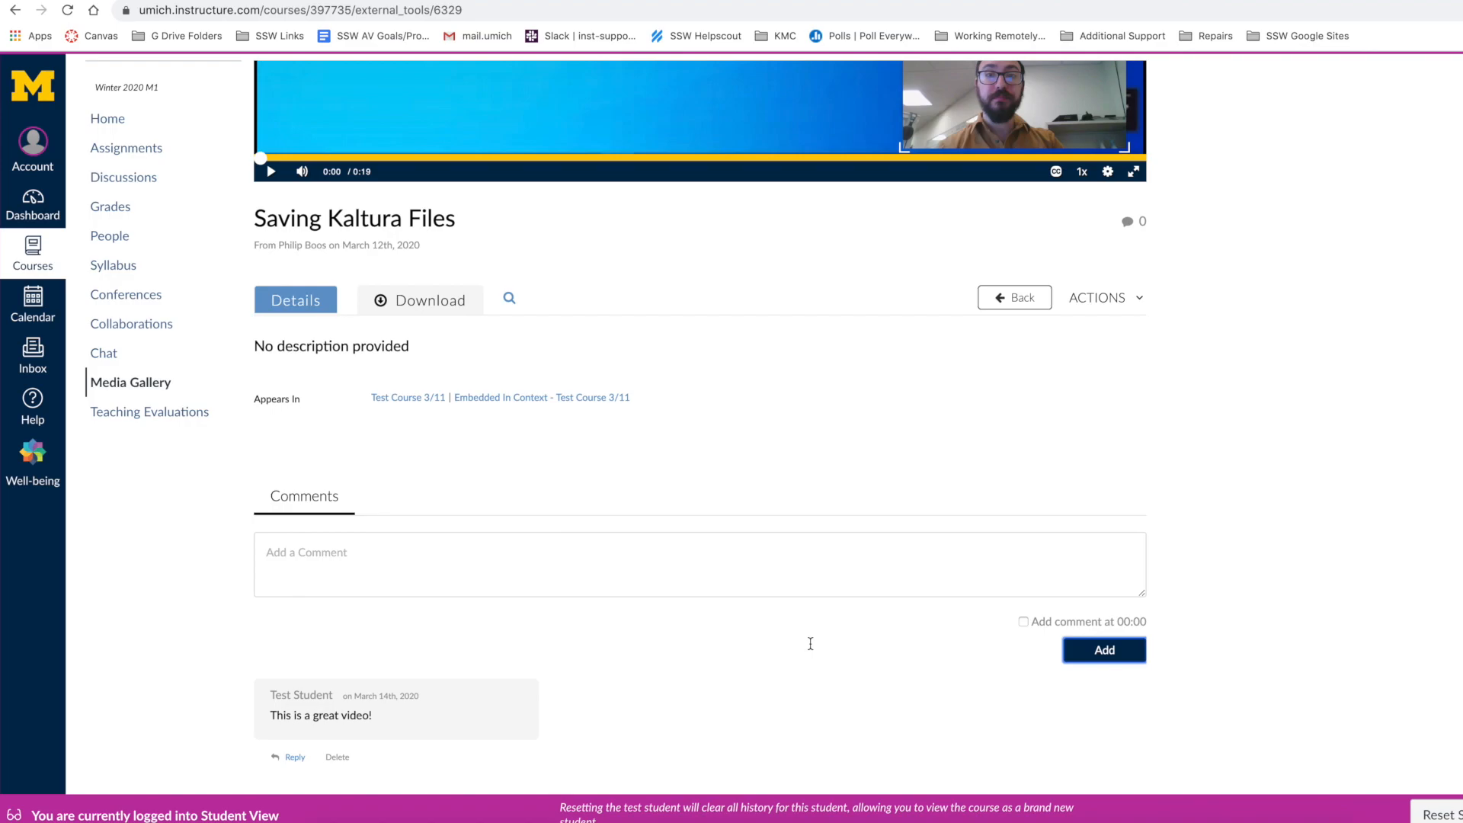